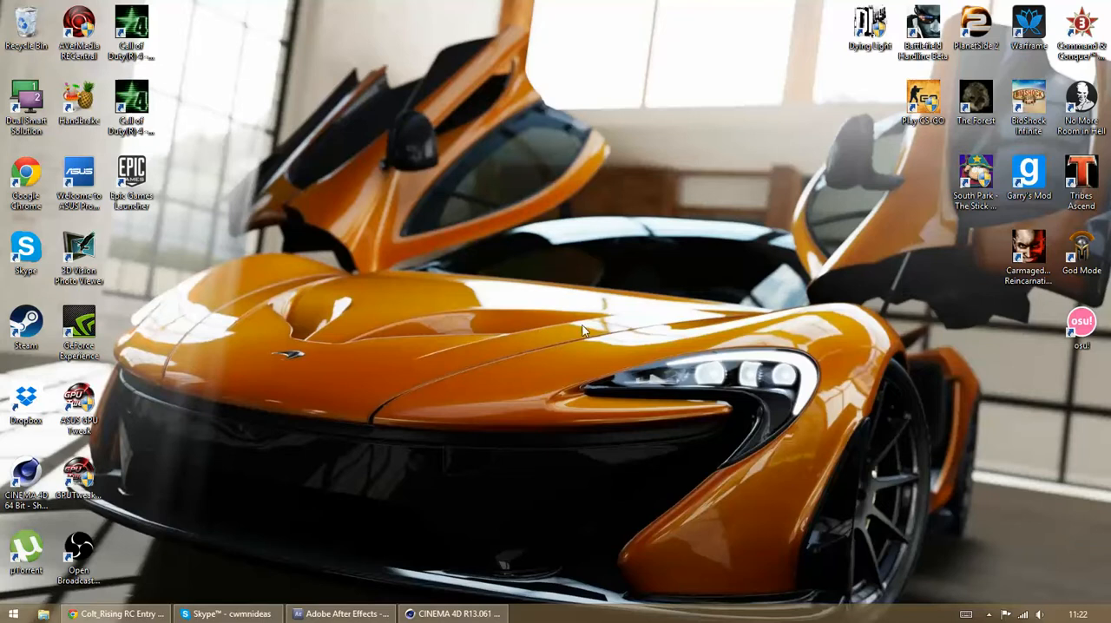
pyautogui.moveTo(529, 347)
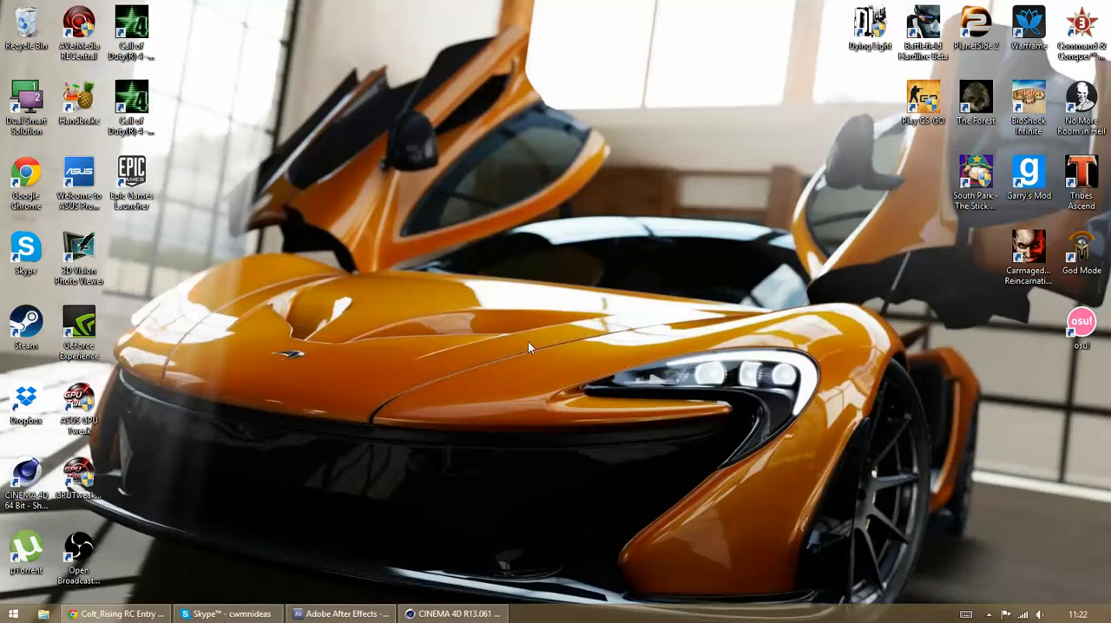
pyautogui.moveTo(259, 474)
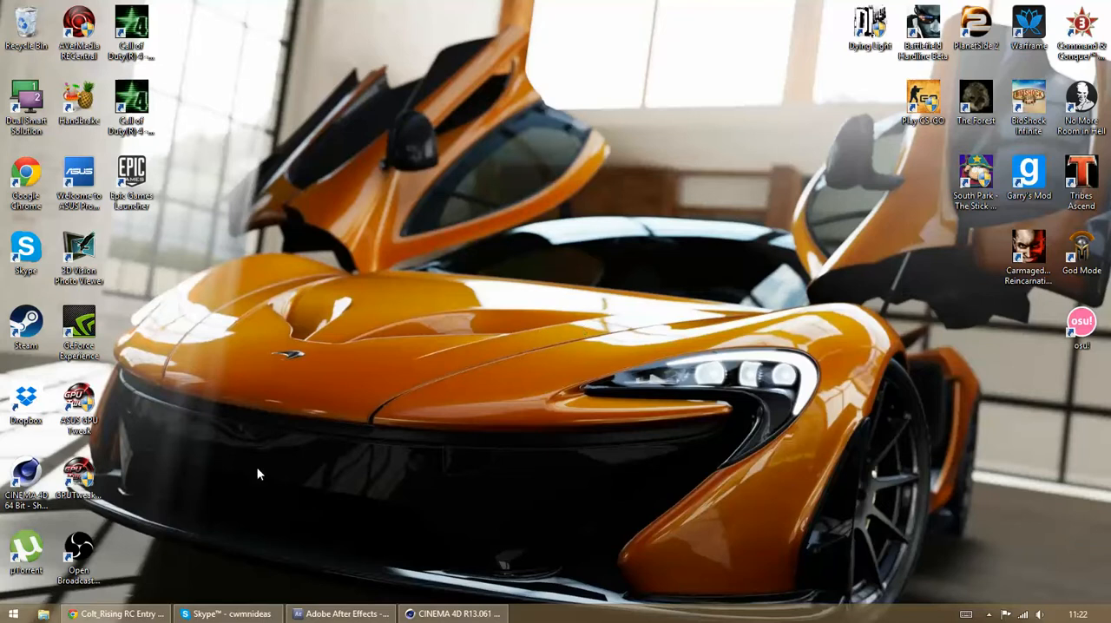
# Bring up CINEMA 4D's empty untitled scene and browse its Edit and File menus.
pyautogui.click(113, 614)
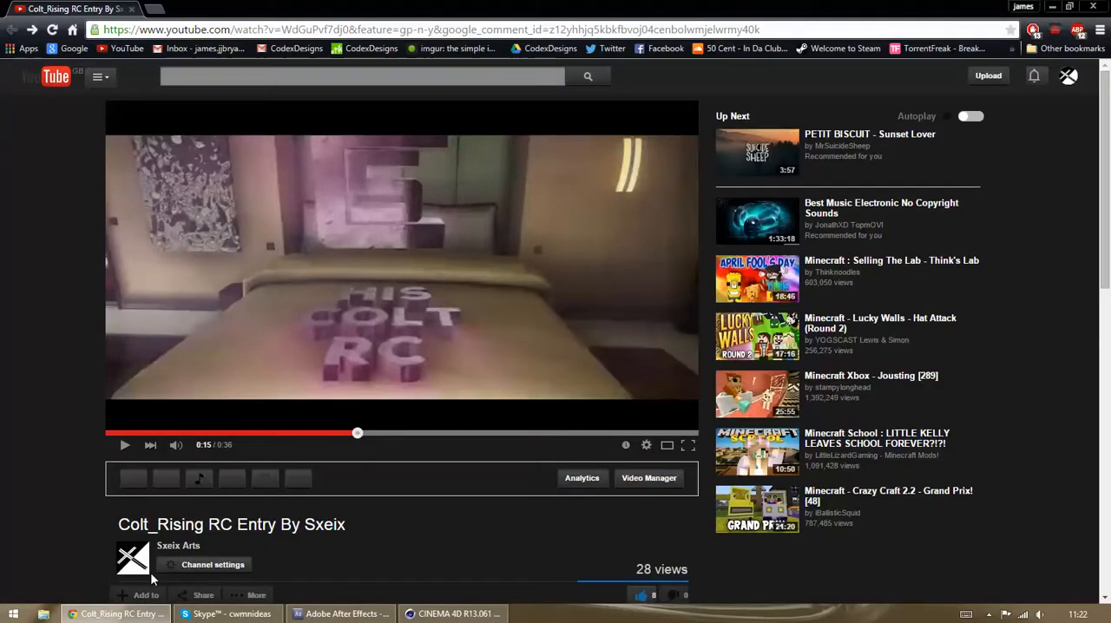
pyautogui.moveTo(368, 188)
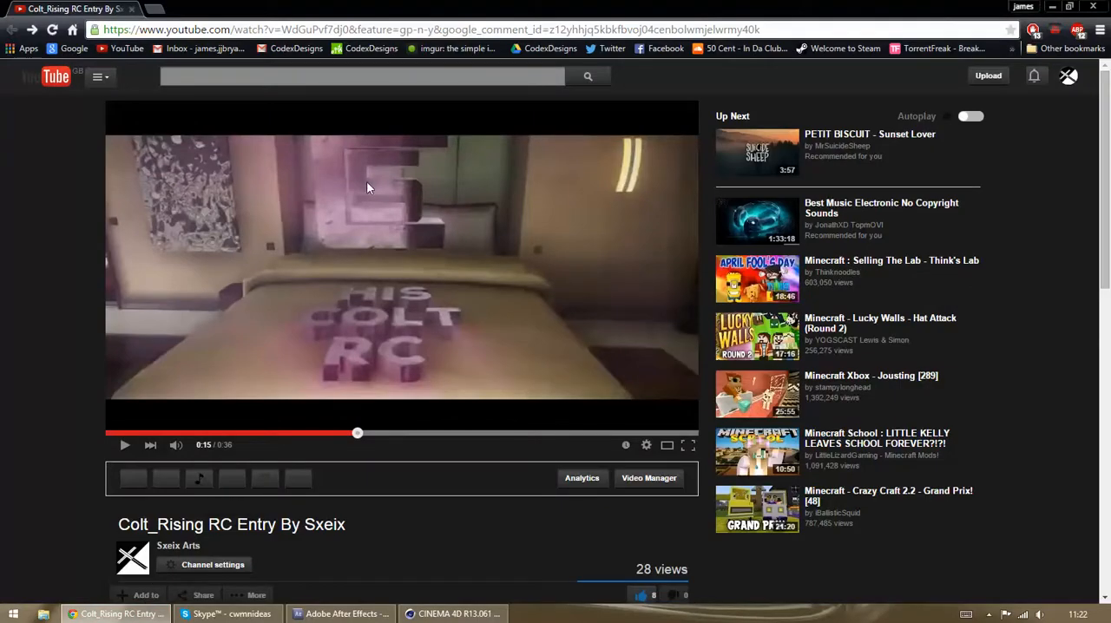
pyautogui.moveTo(419, 185)
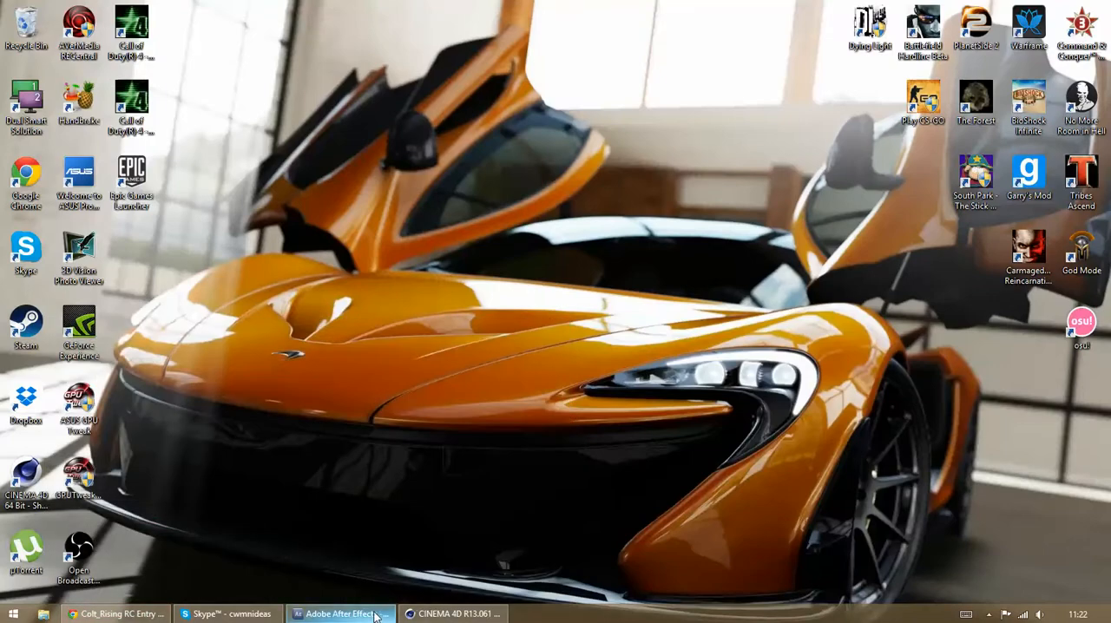
pyautogui.click(451, 614)
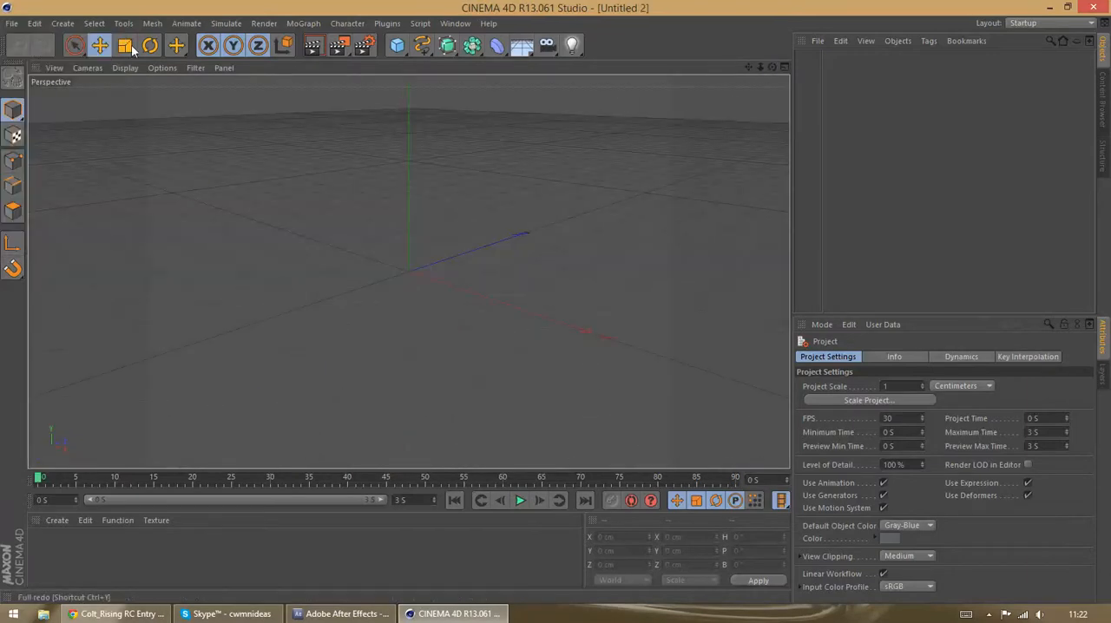
pyautogui.click(397, 45)
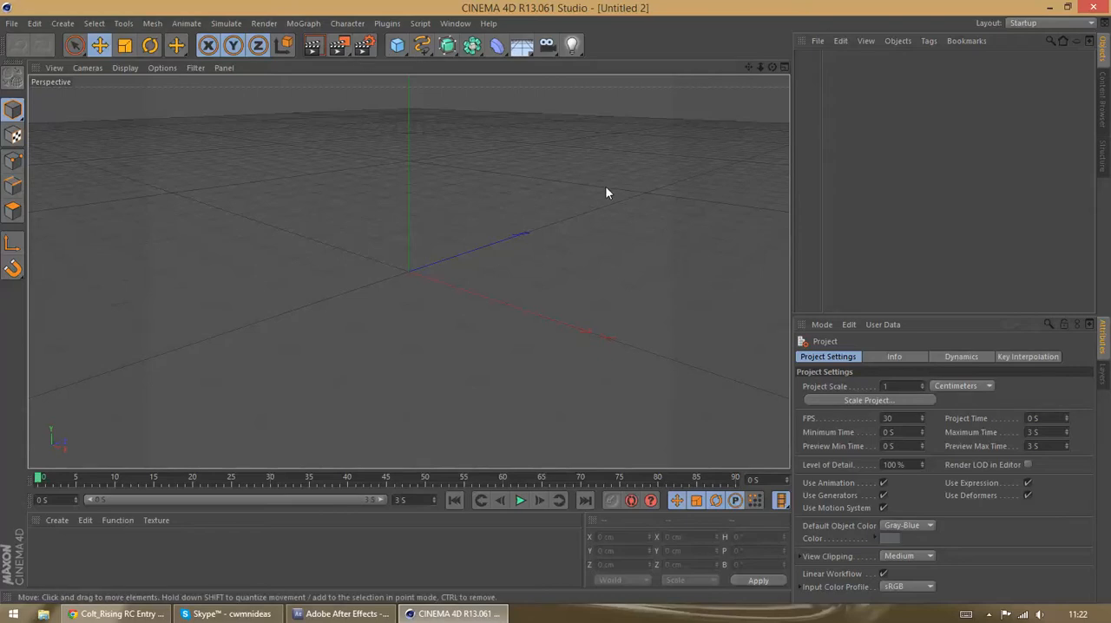
pyautogui.moveTo(383, 148)
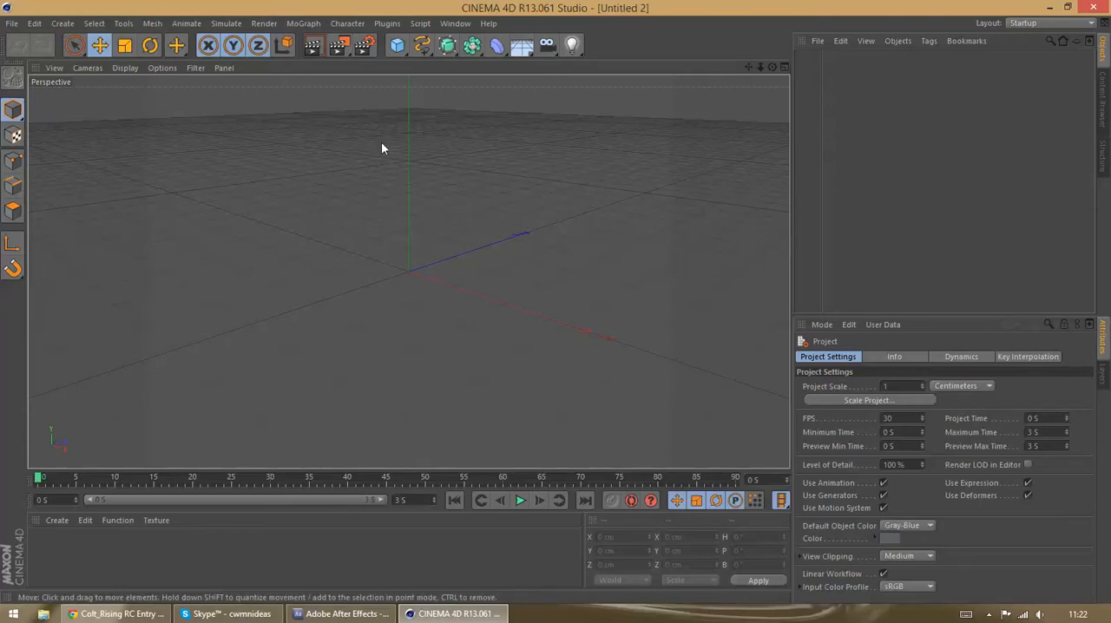
pyautogui.moveTo(439, 308)
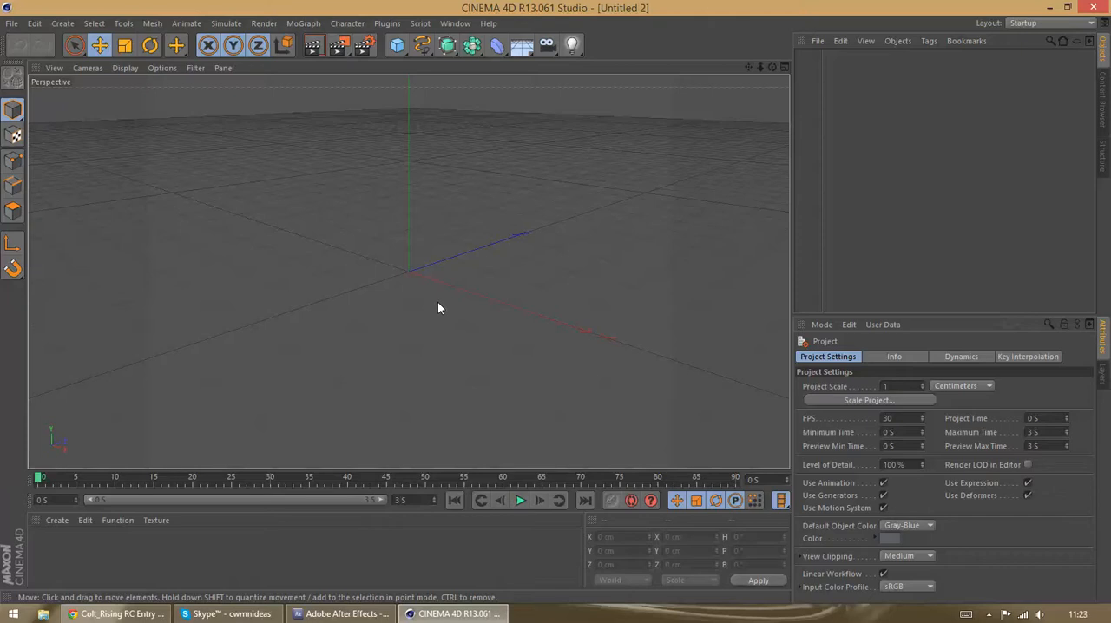
pyautogui.moveTo(829, 333)
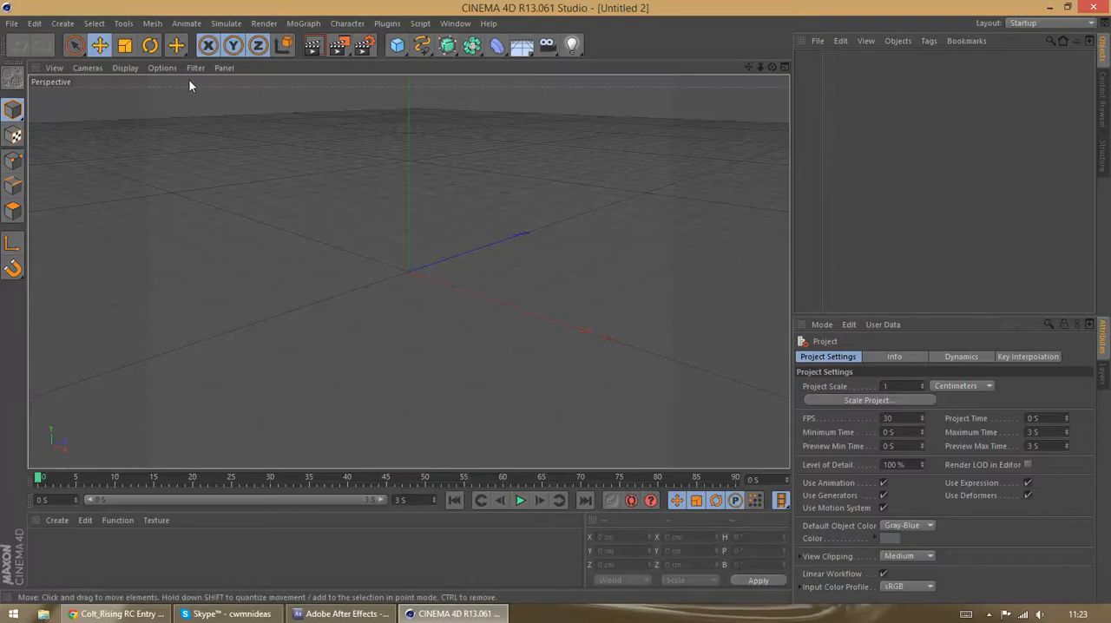
pyautogui.click(34, 23)
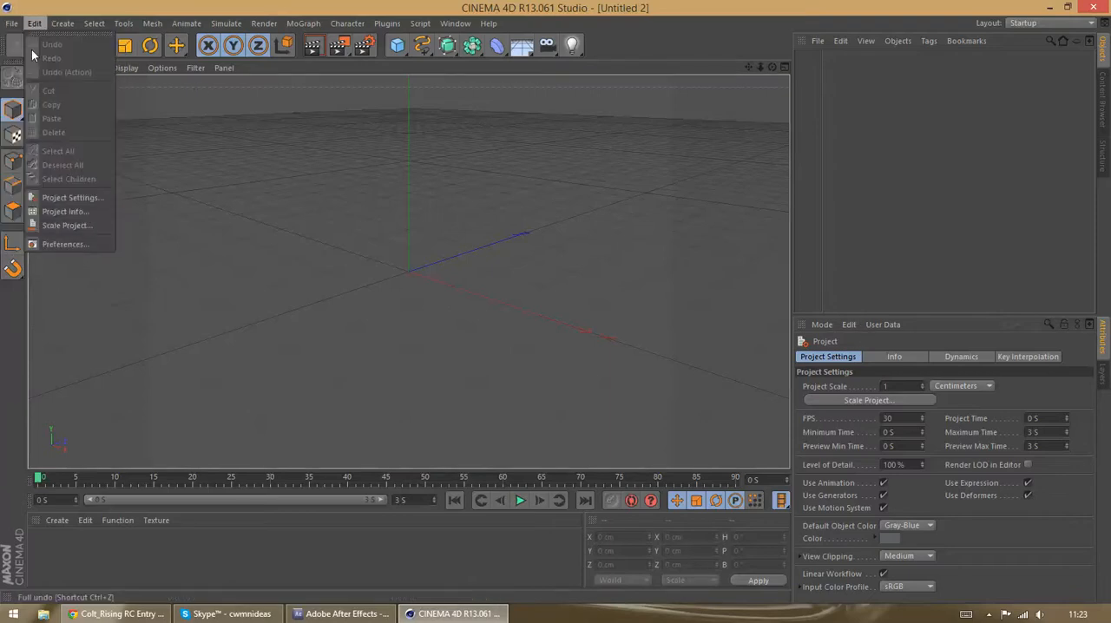
pyautogui.click(12, 22)
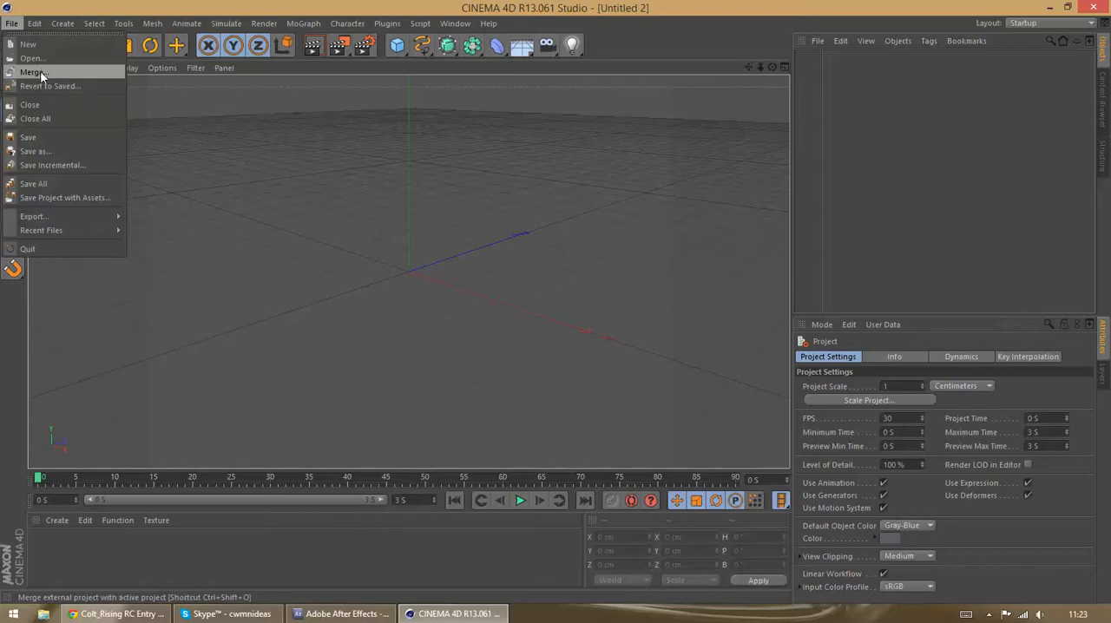
# Merge the Flare Illustrator file, then resize its outline and centre it at the origin.
pyautogui.click(33, 58)
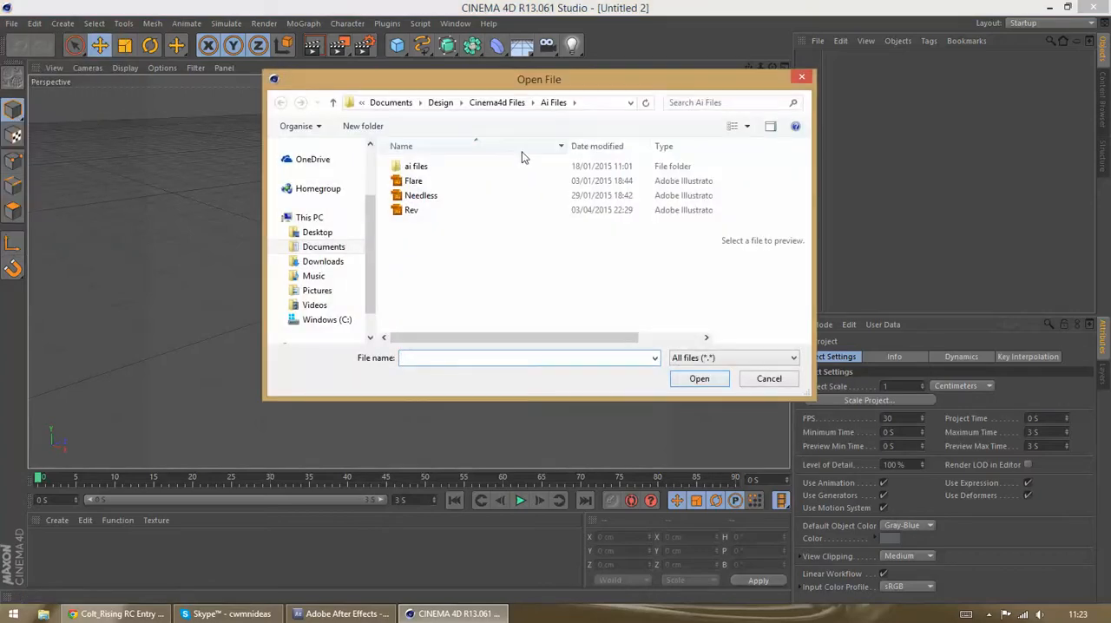
pyautogui.click(414, 180)
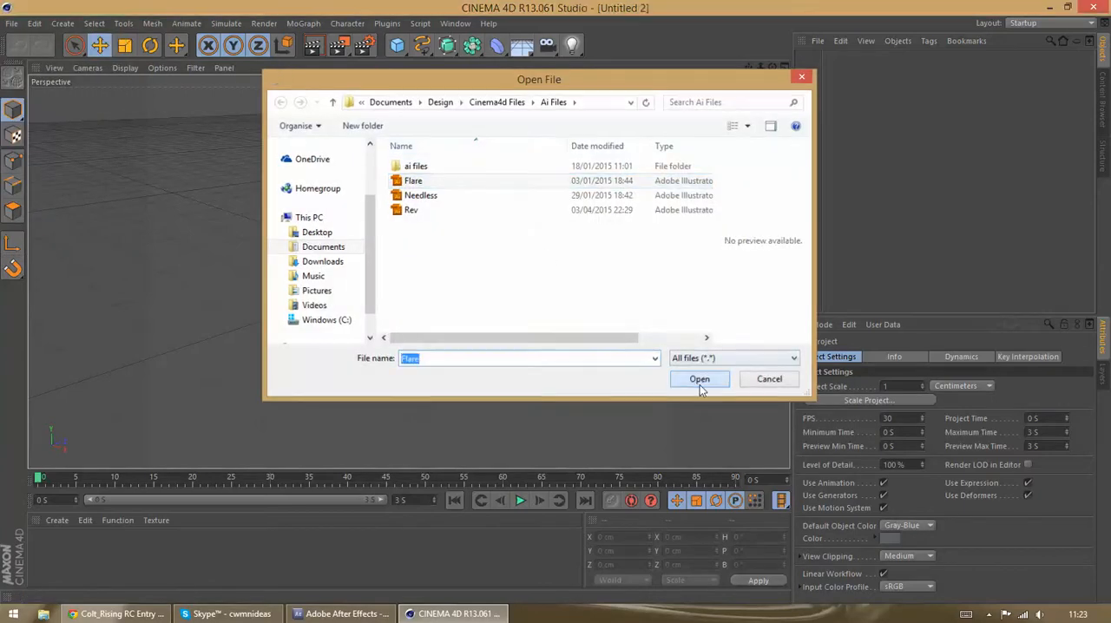
pyautogui.click(700, 379)
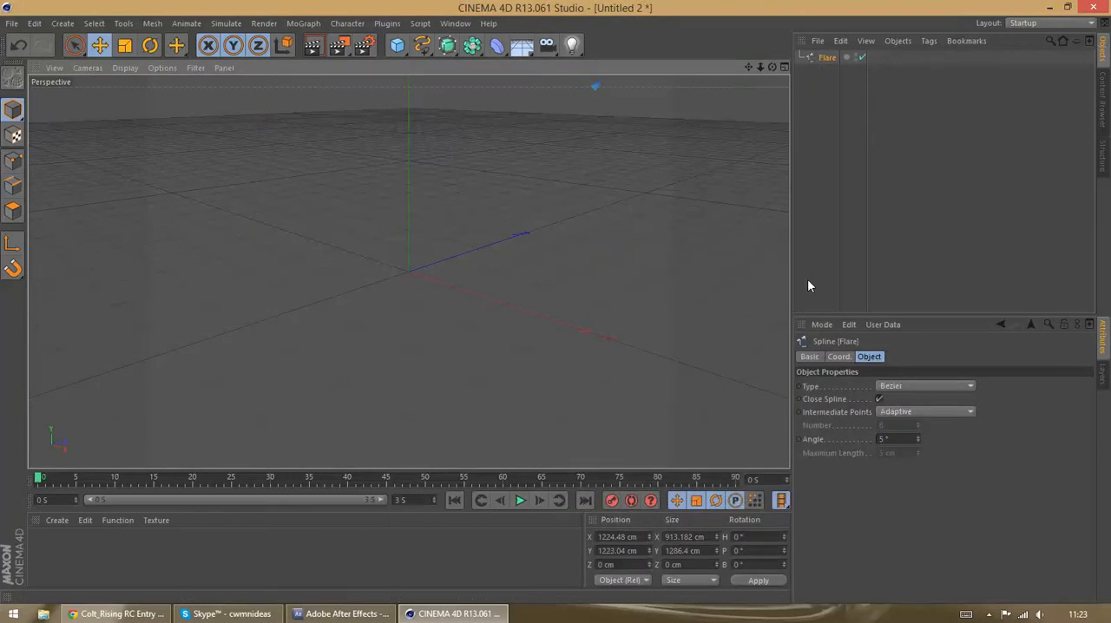
pyautogui.click(682, 550)
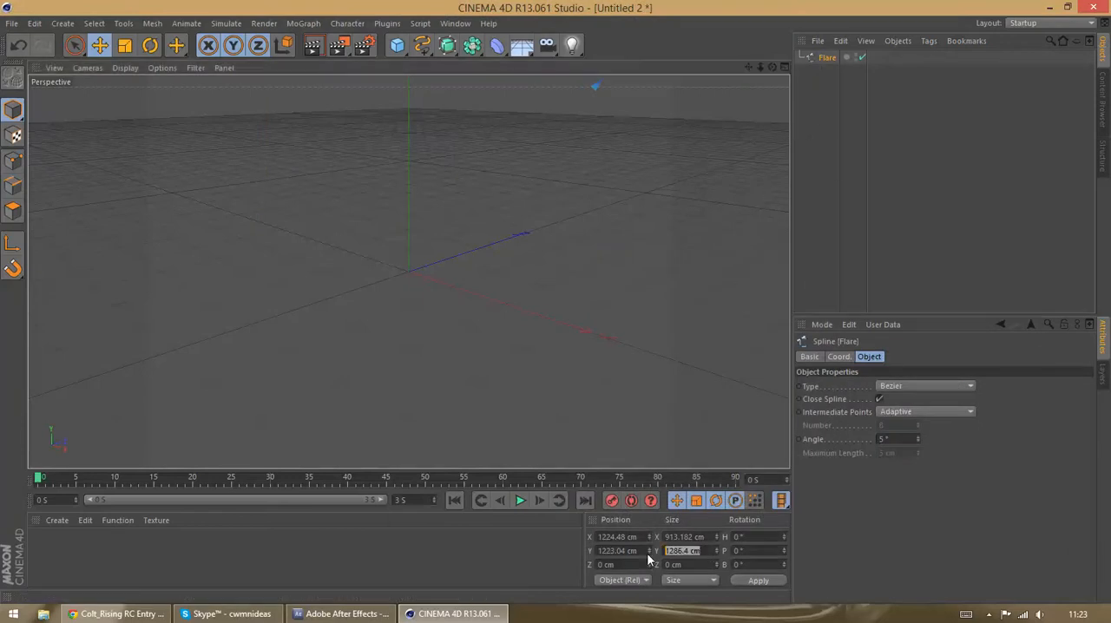
pyautogui.click(684, 536)
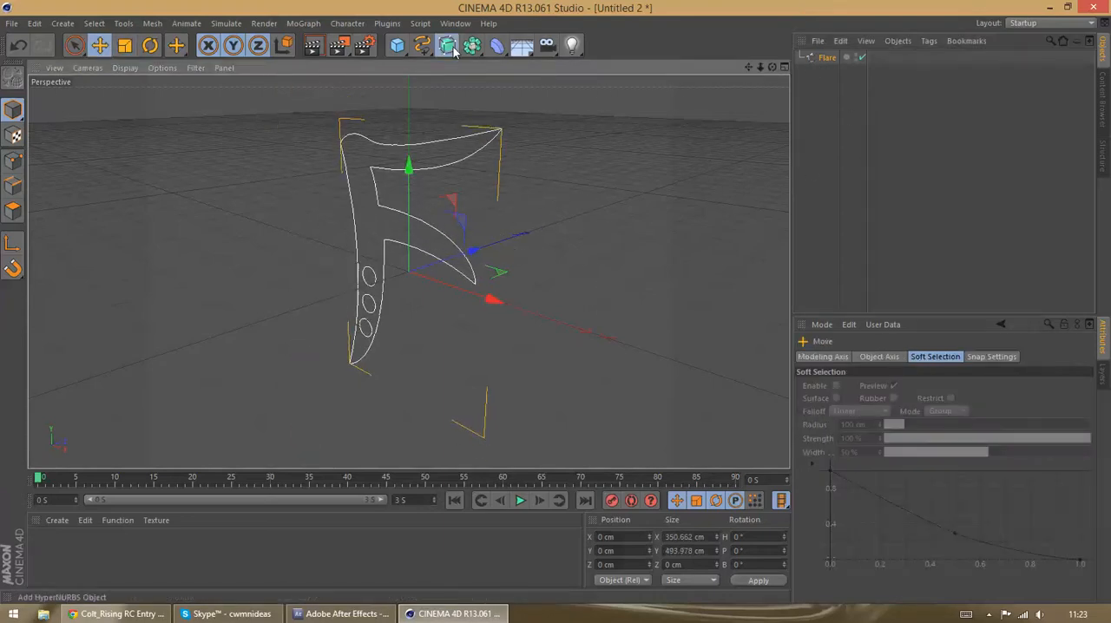
# Put the Flare outline inside an Extrude NURBS with Fillet Caps on start and end.
pyautogui.click(446, 45)
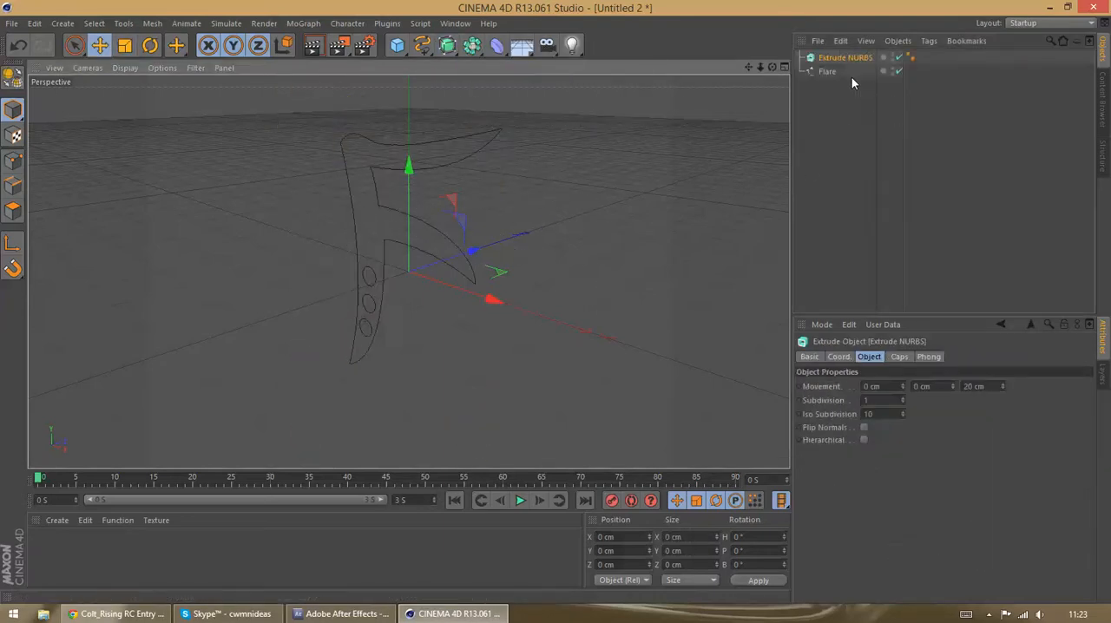
pyautogui.click(845, 57)
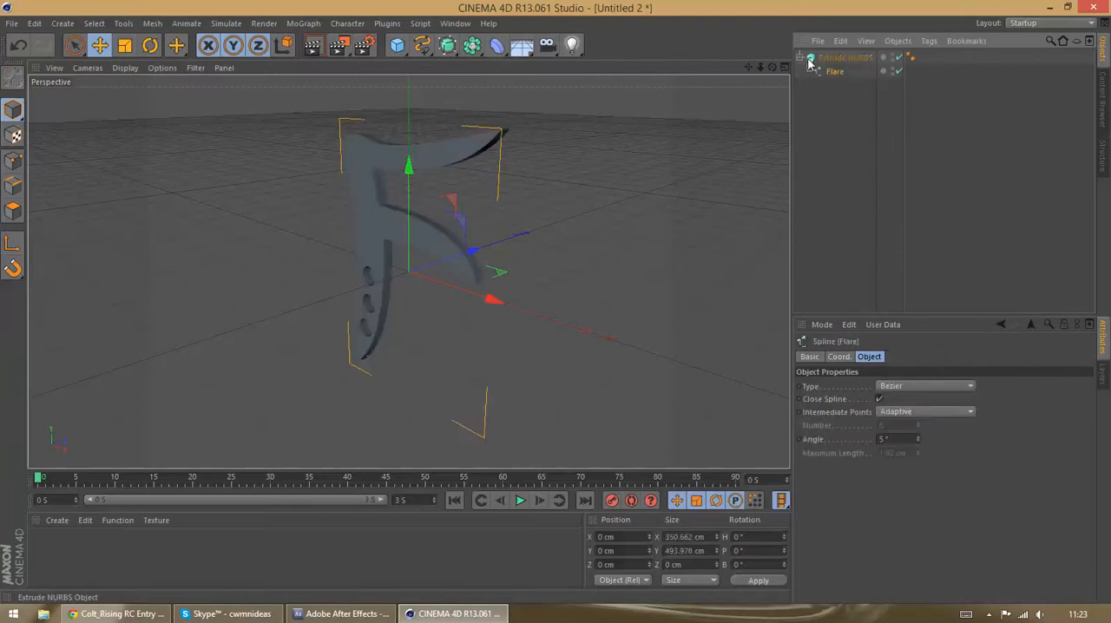
pyautogui.click(845, 57)
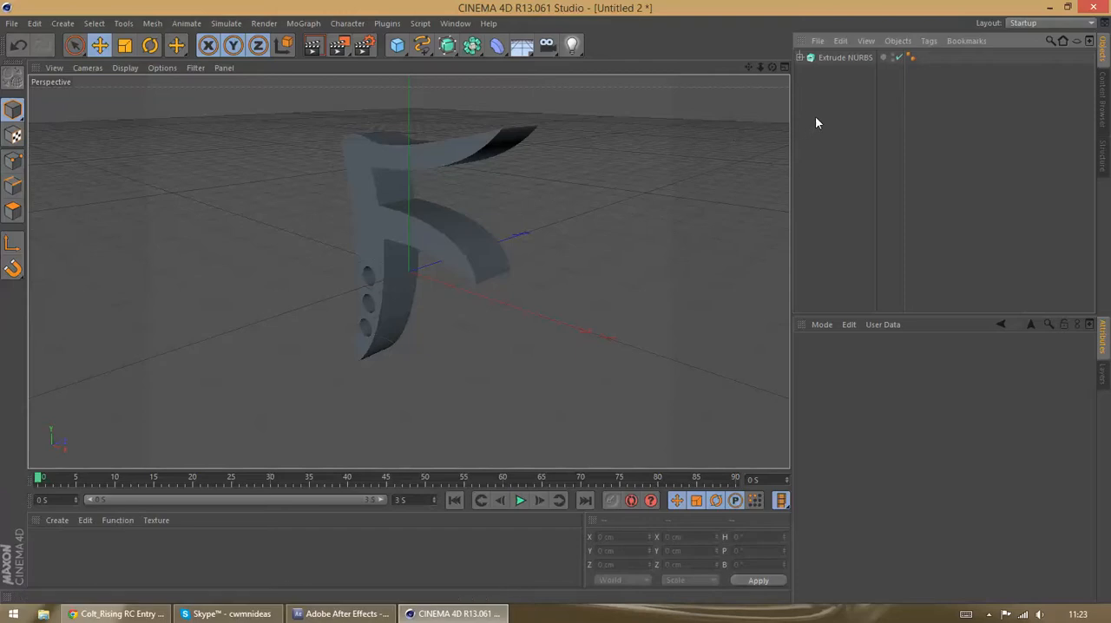
pyautogui.moveTo(831, 95)
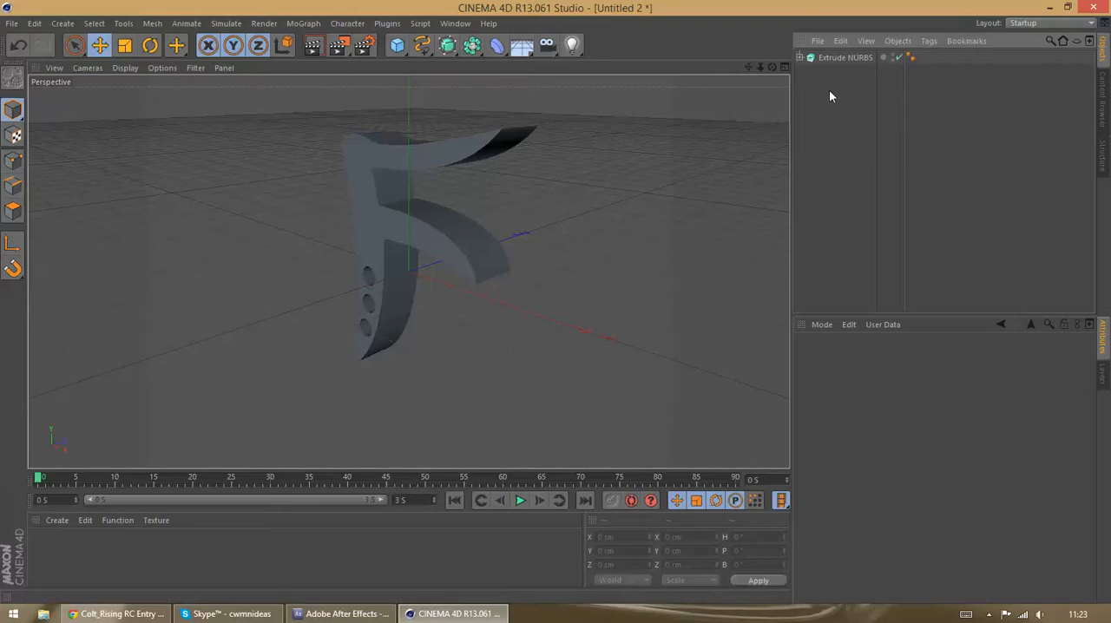
pyautogui.click(845, 57)
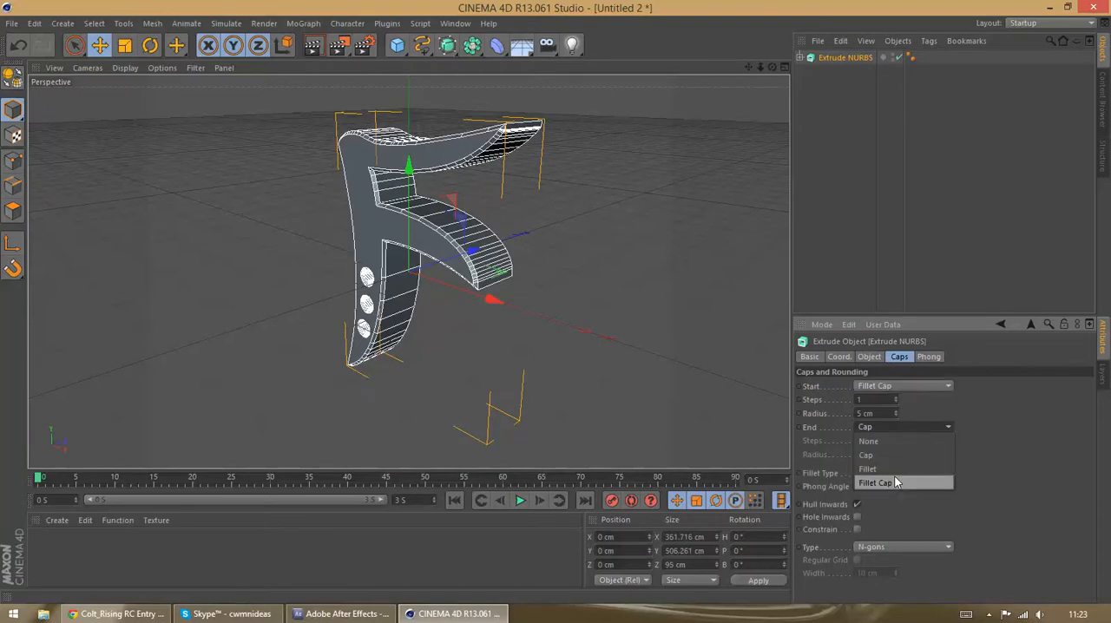
pyautogui.click(875, 483)
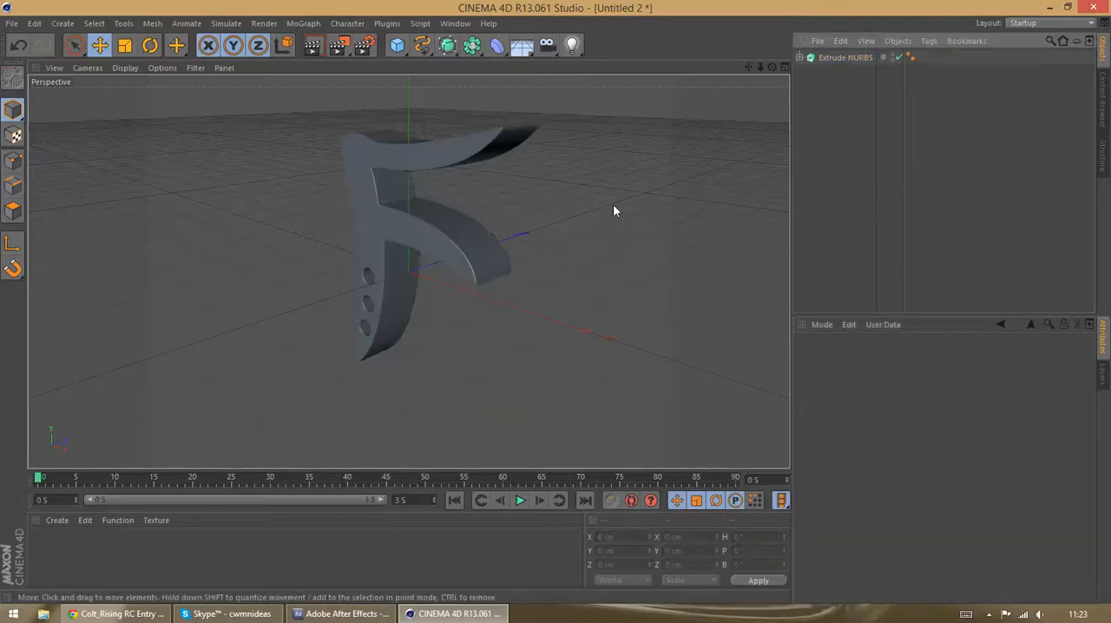
pyautogui.click(12, 22)
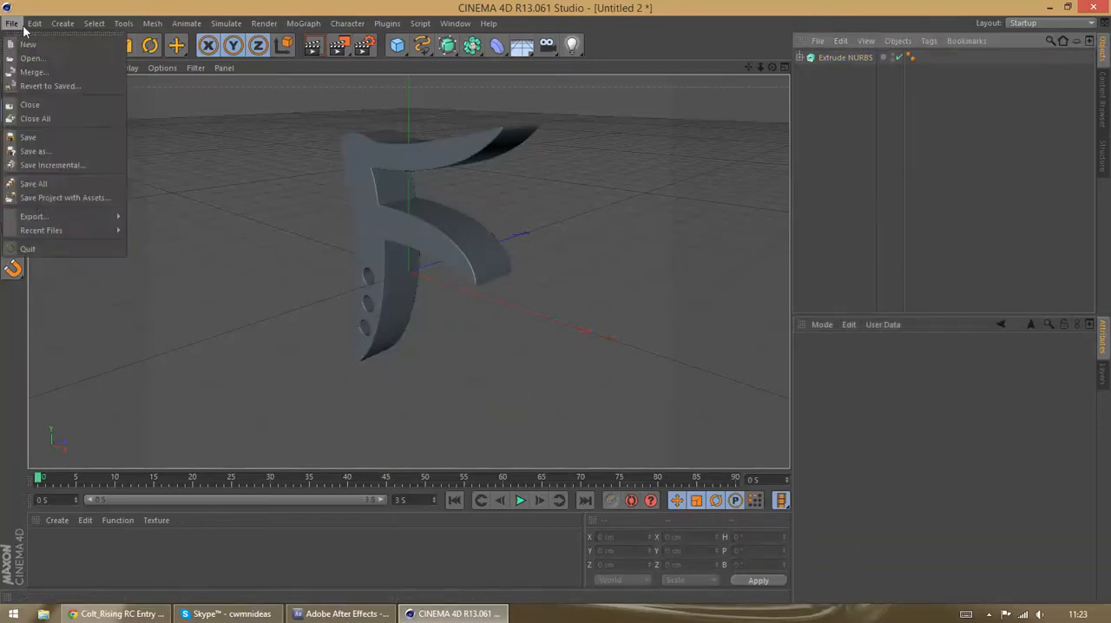
# Browse to Flare Logo in OBJ Files, cancel the save, and switch to After Effects.
pyautogui.click(36, 151)
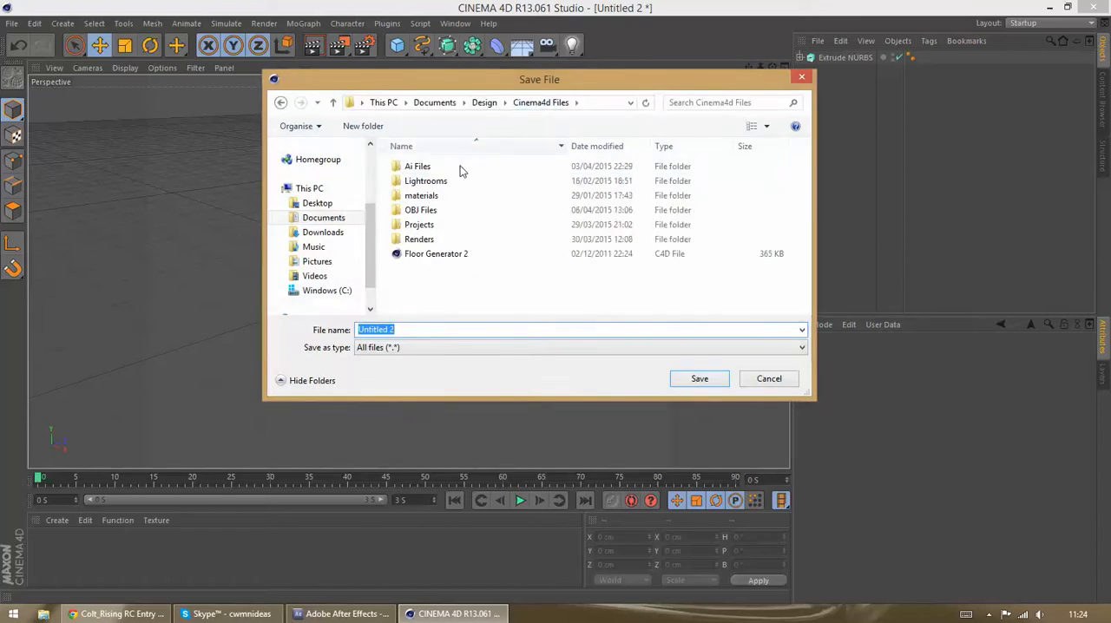
pyautogui.doubleClick(421, 209)
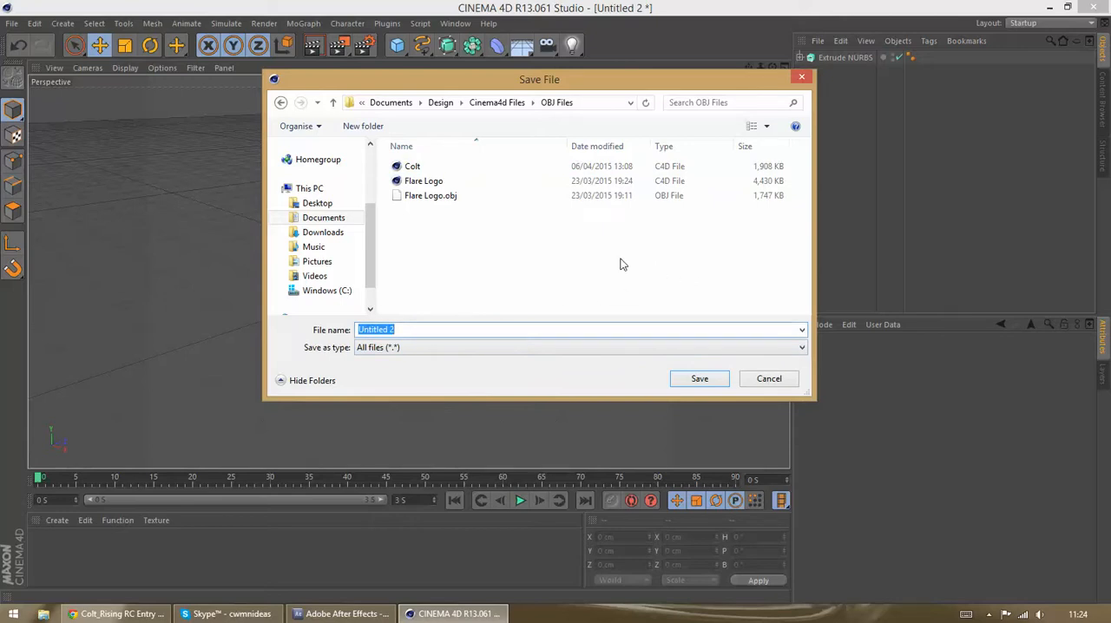
pyautogui.click(424, 181)
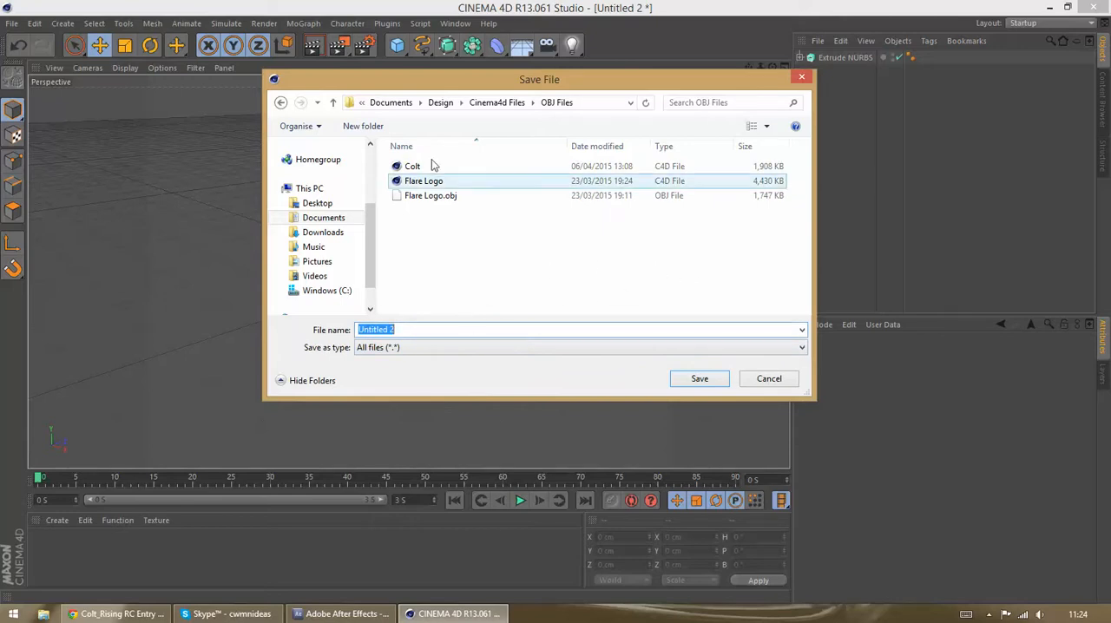
pyautogui.click(413, 166)
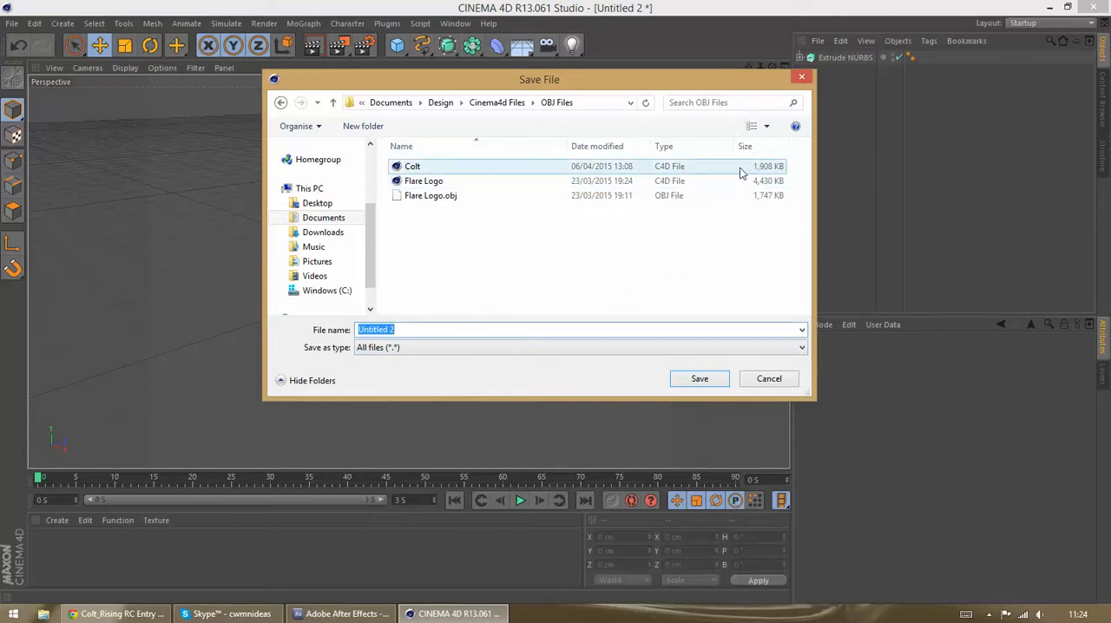
pyautogui.click(769, 379)
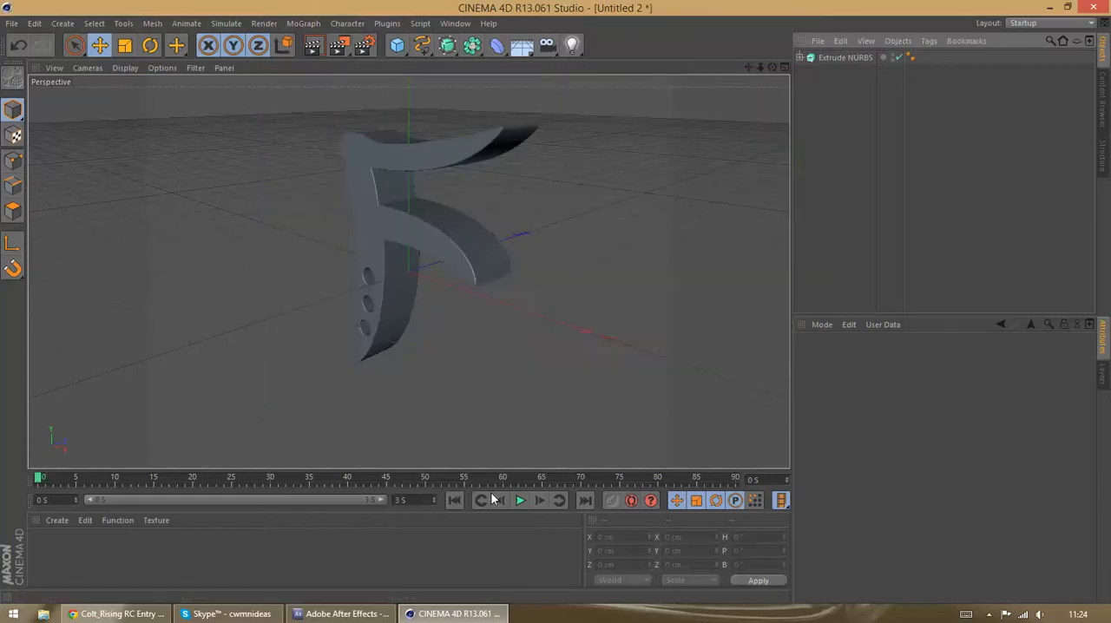
pyautogui.click(339, 614)
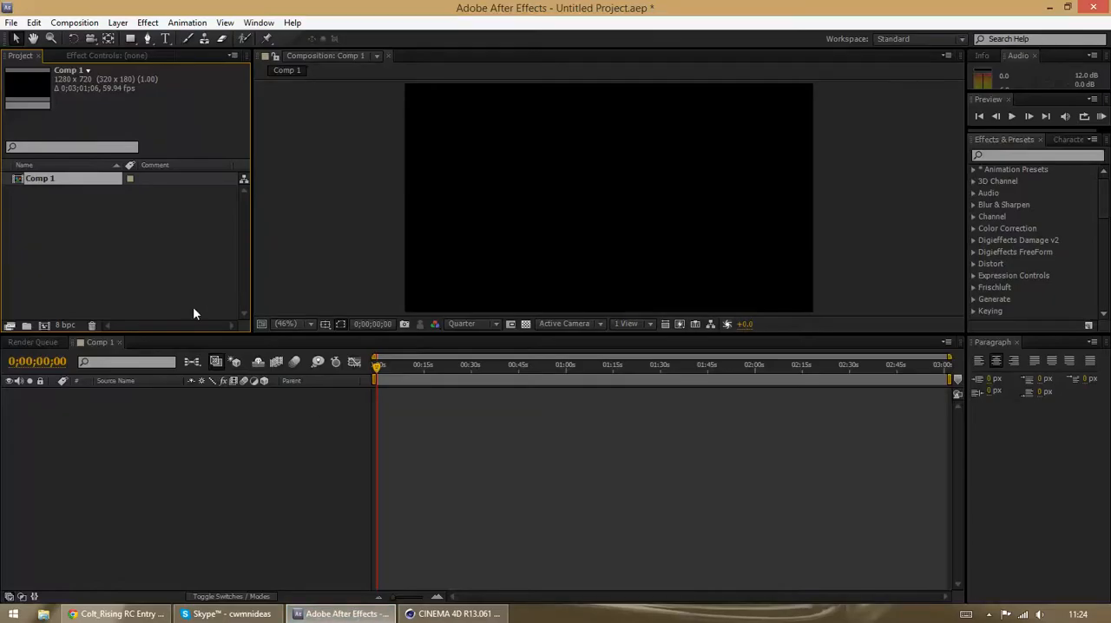
# Create a full-size solid layer named 'element' in Comp 1.
pyautogui.click(148, 23)
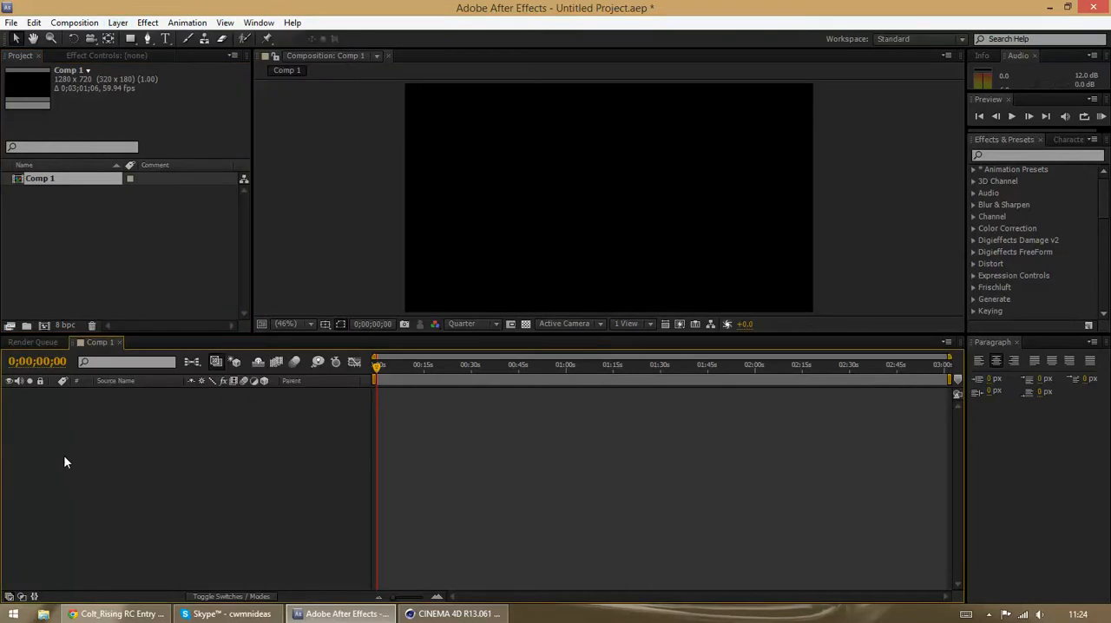
pyautogui.click(117, 22)
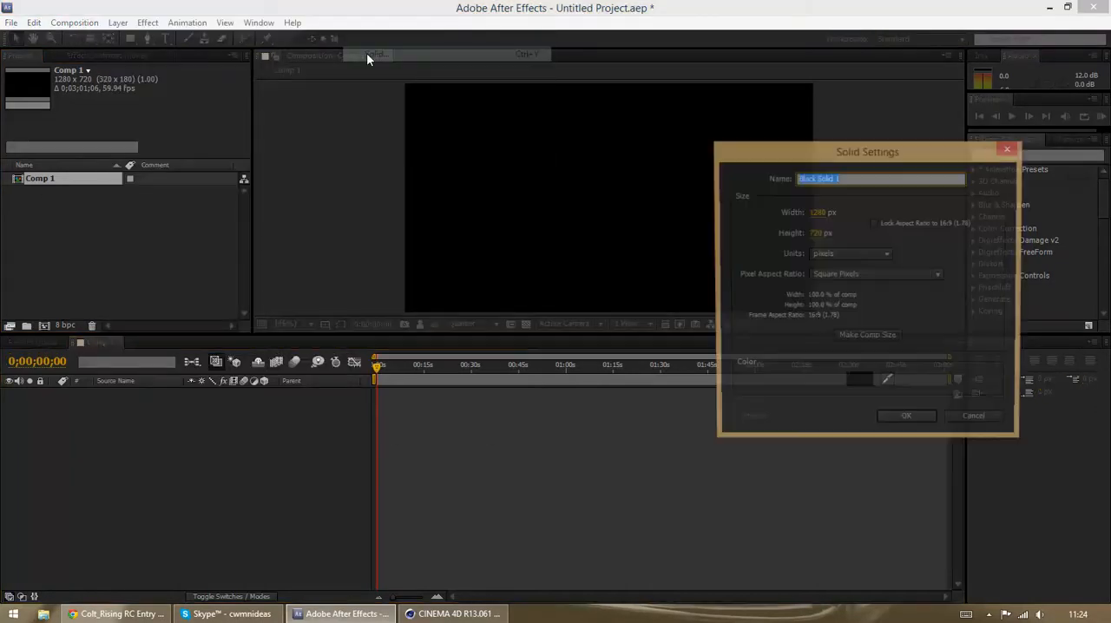
pyautogui.write('ele')
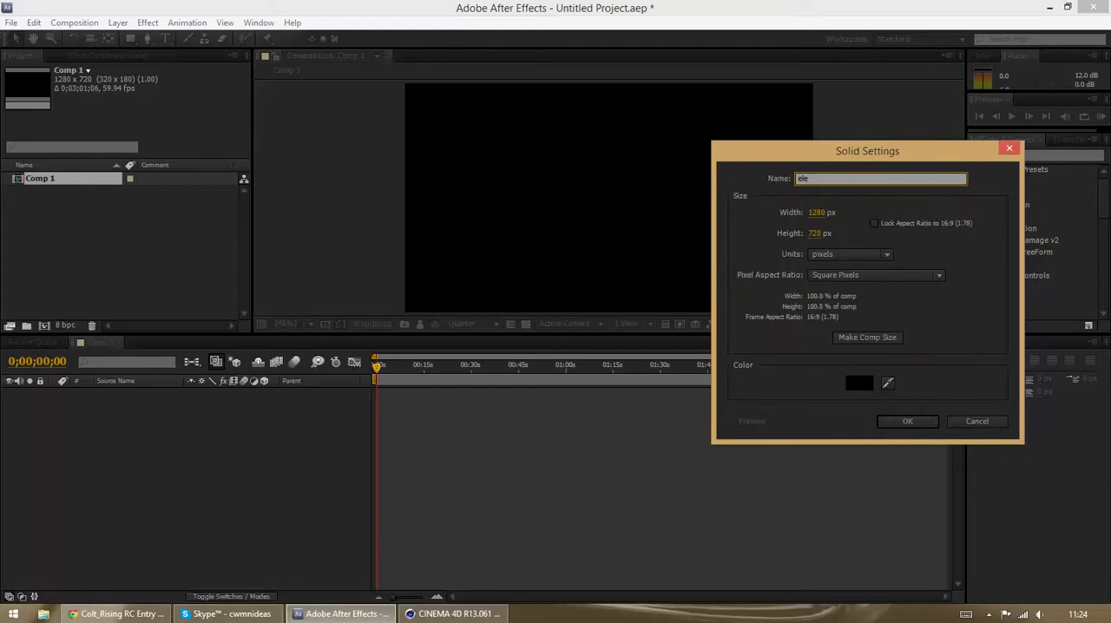
pyautogui.click(907, 421)
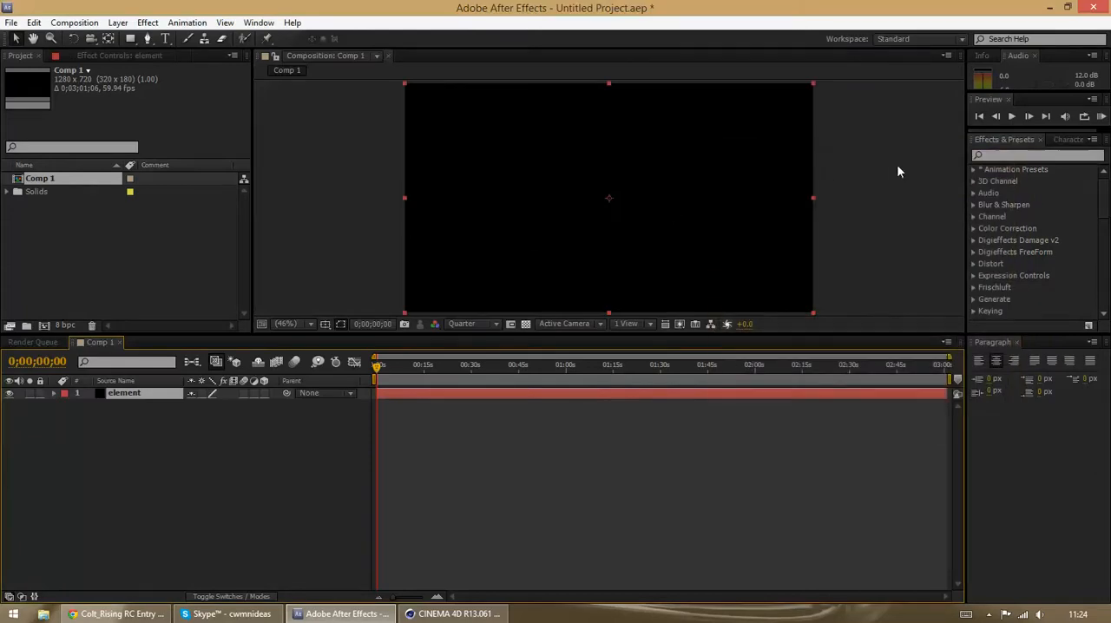
pyautogui.write('element')
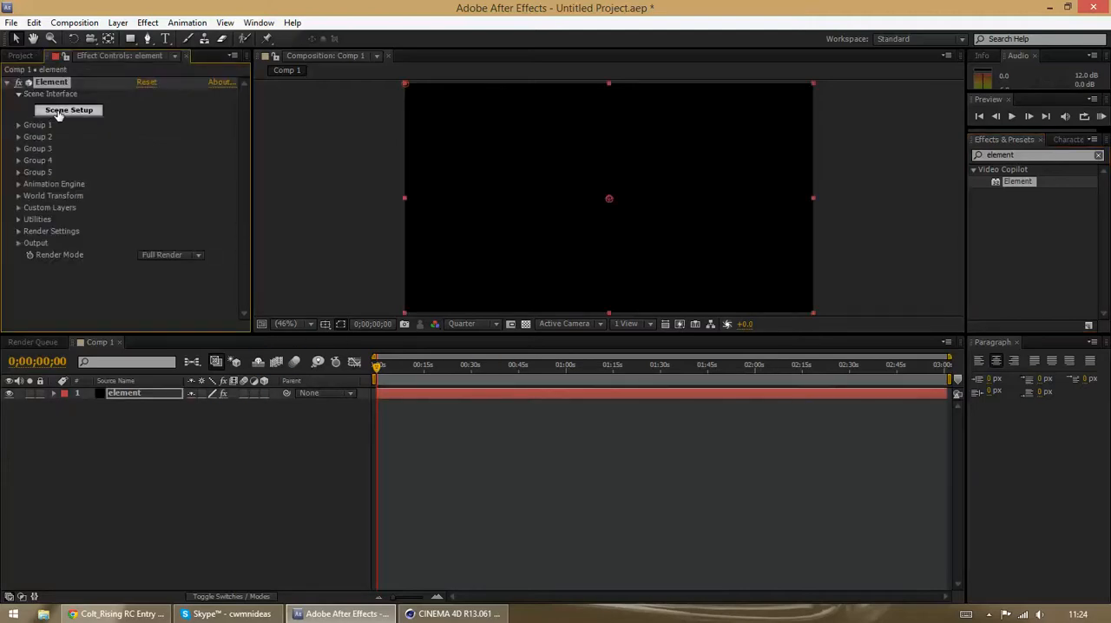
# Open Element 3D Scene Setup from the element layer's Effect Controls.
pyautogui.click(69, 109)
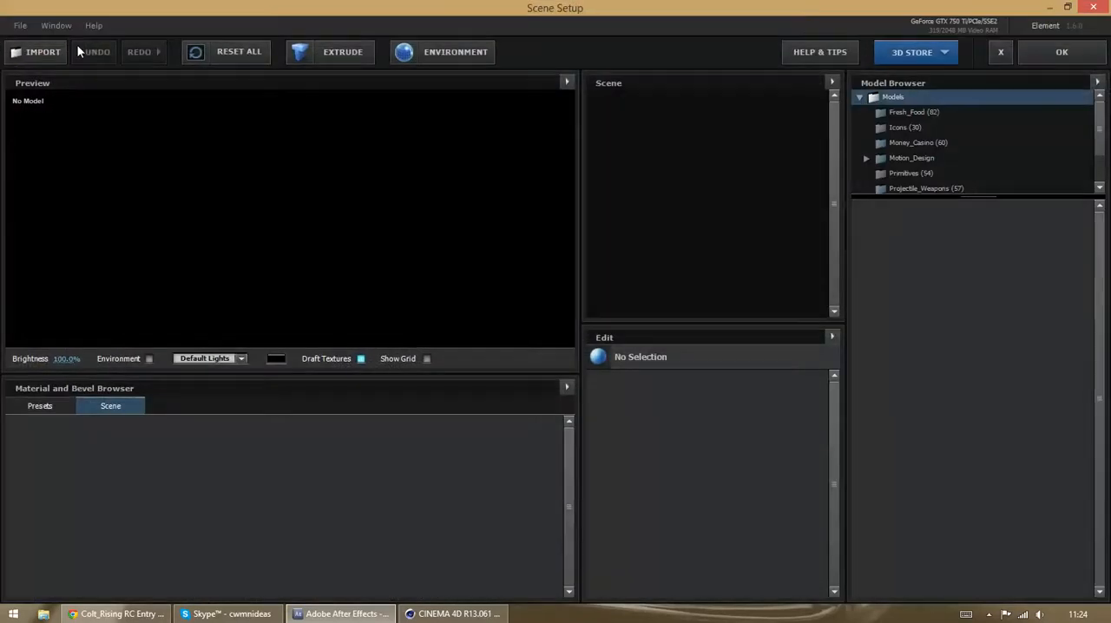
# Import the Flare Logo C4D file from the OBJ Files folder.
pyautogui.click(42, 51)
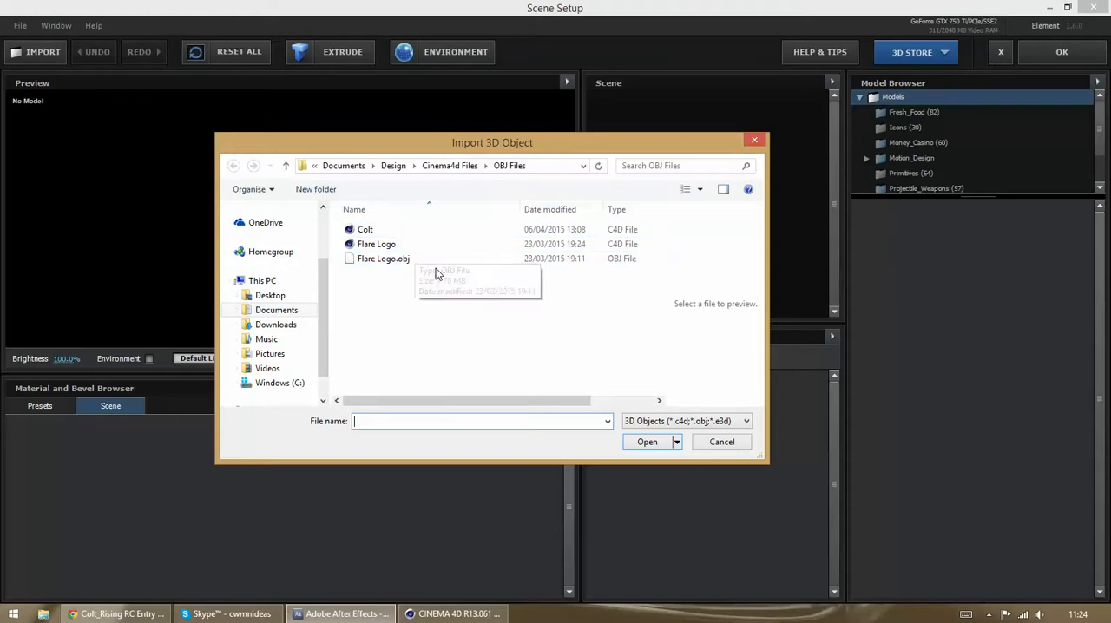
pyautogui.click(383, 258)
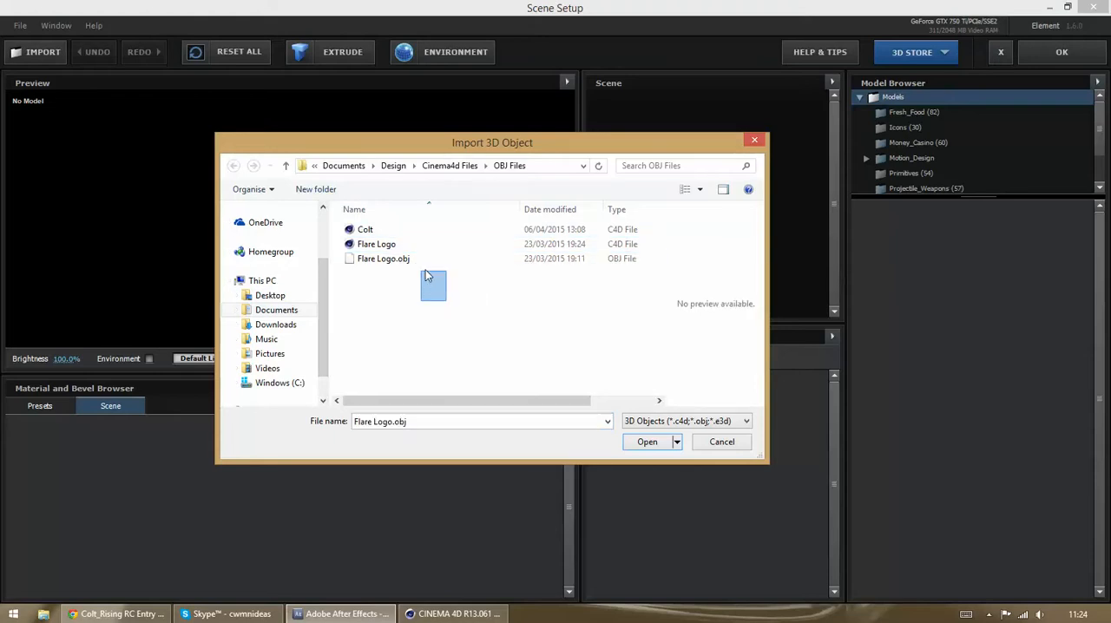
pyautogui.click(376, 244)
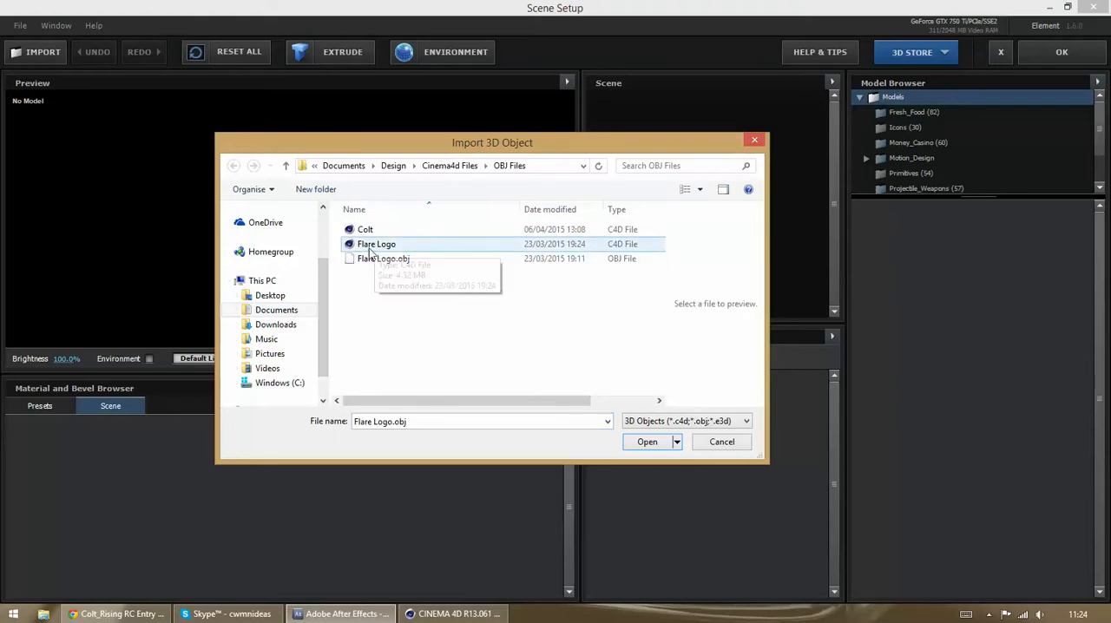
pyautogui.click(376, 244)
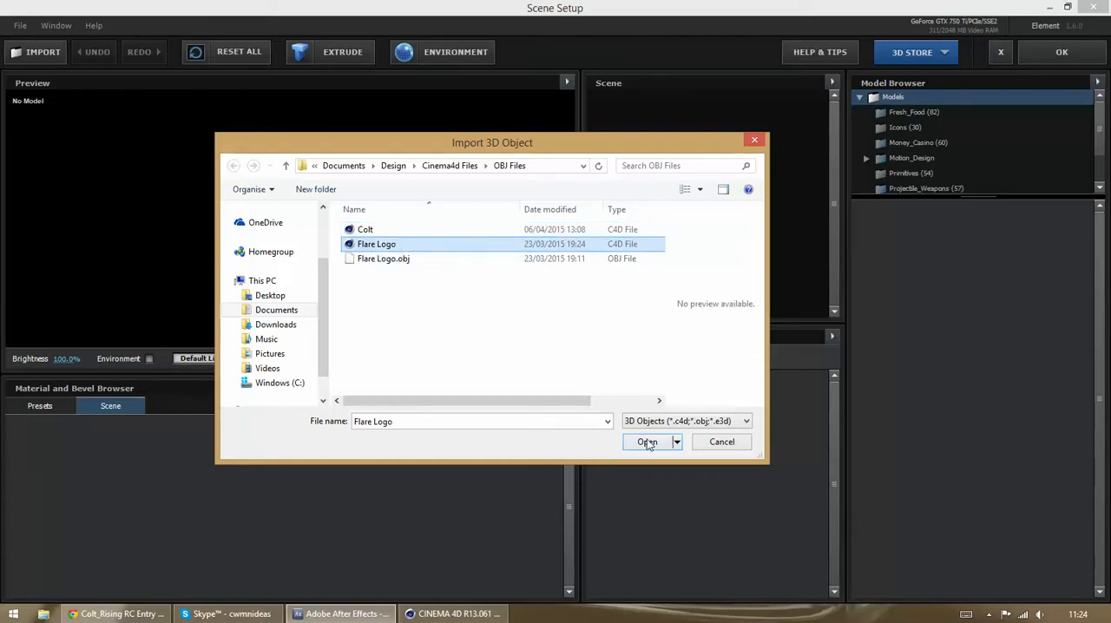
pyautogui.click(647, 442)
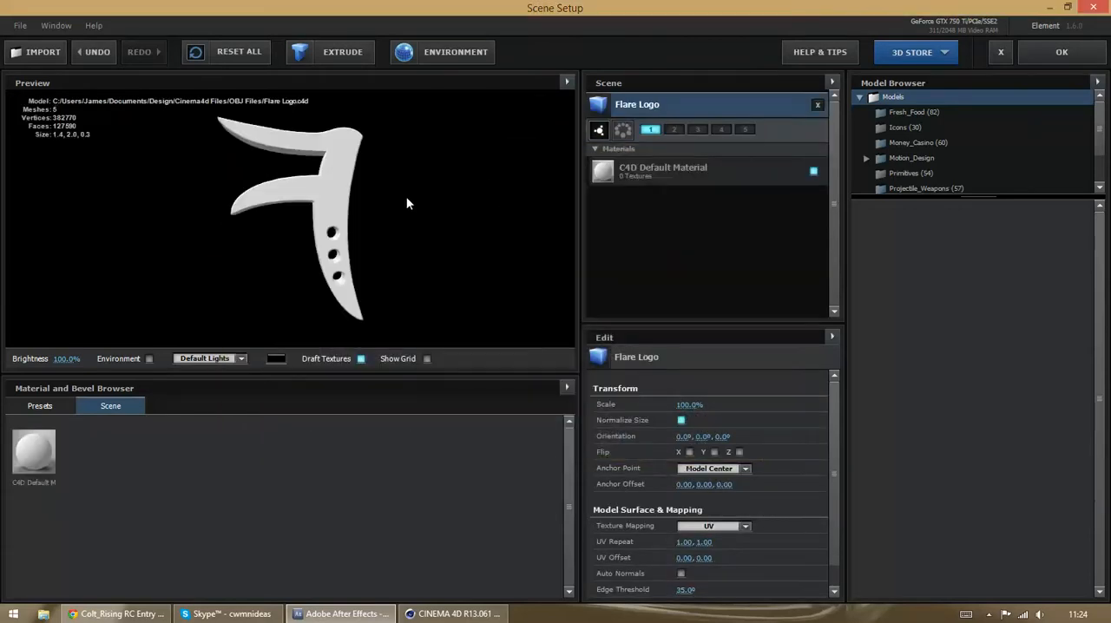
# Apply the bronze preset from the Pro_Shaders Metal materials to the Flare logo.
pyautogui.moveTo(408, 204); pyautogui.dragTo(369, 209)
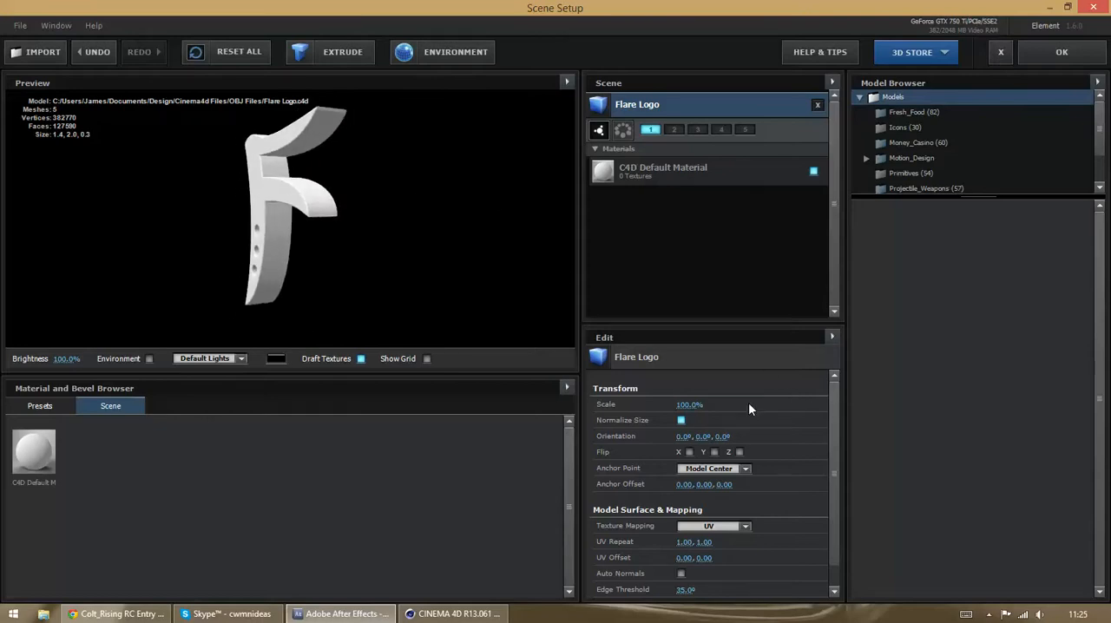
pyautogui.click(39, 406)
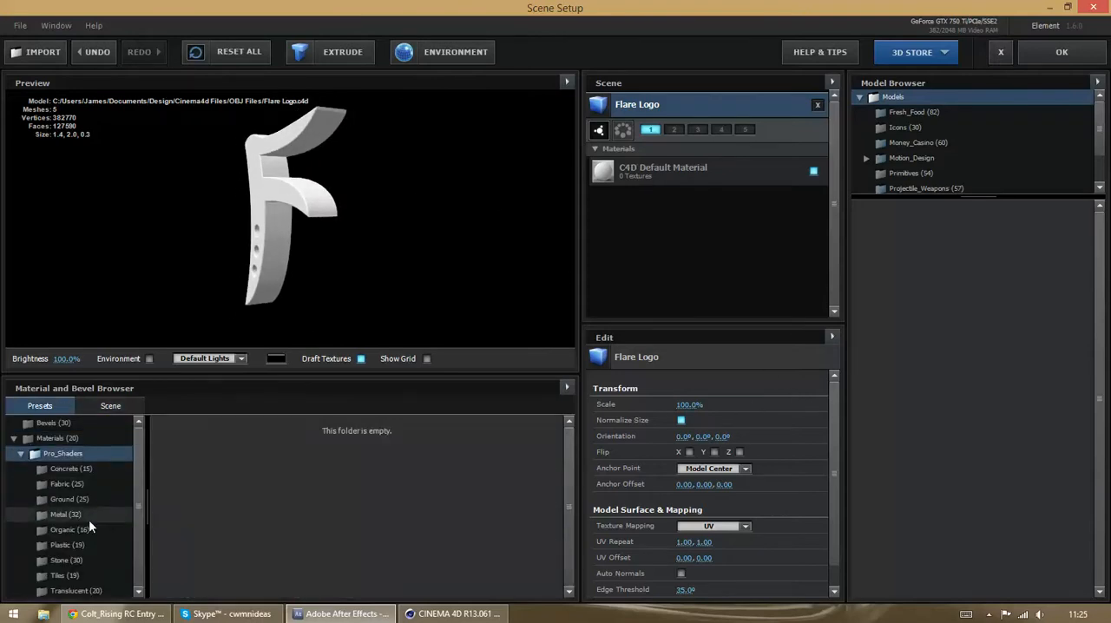
pyautogui.click(67, 545)
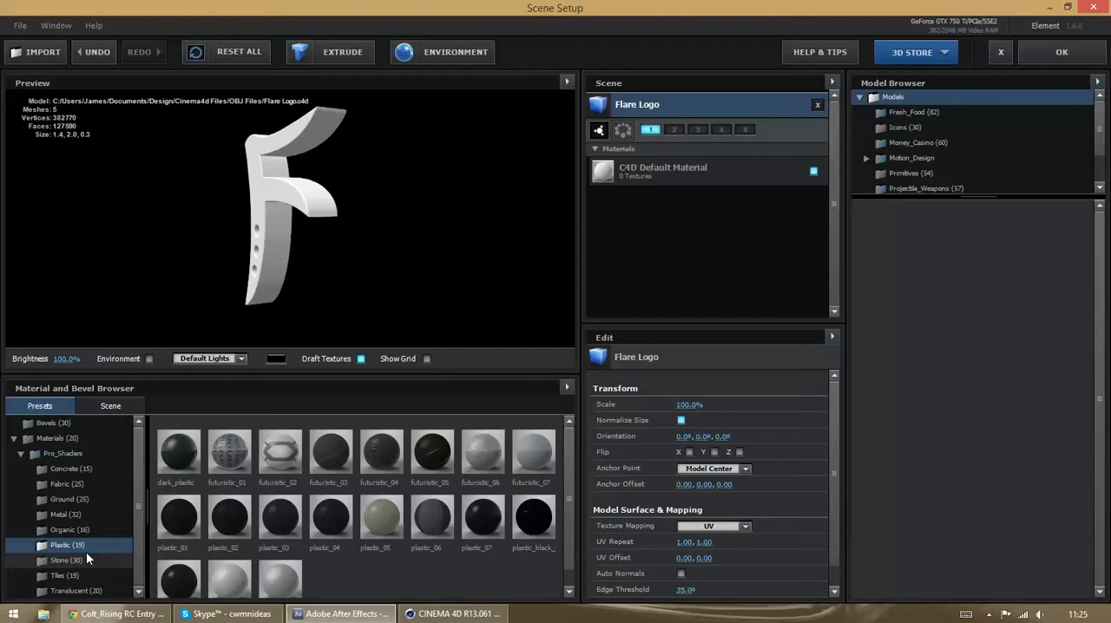
pyautogui.click(65, 514)
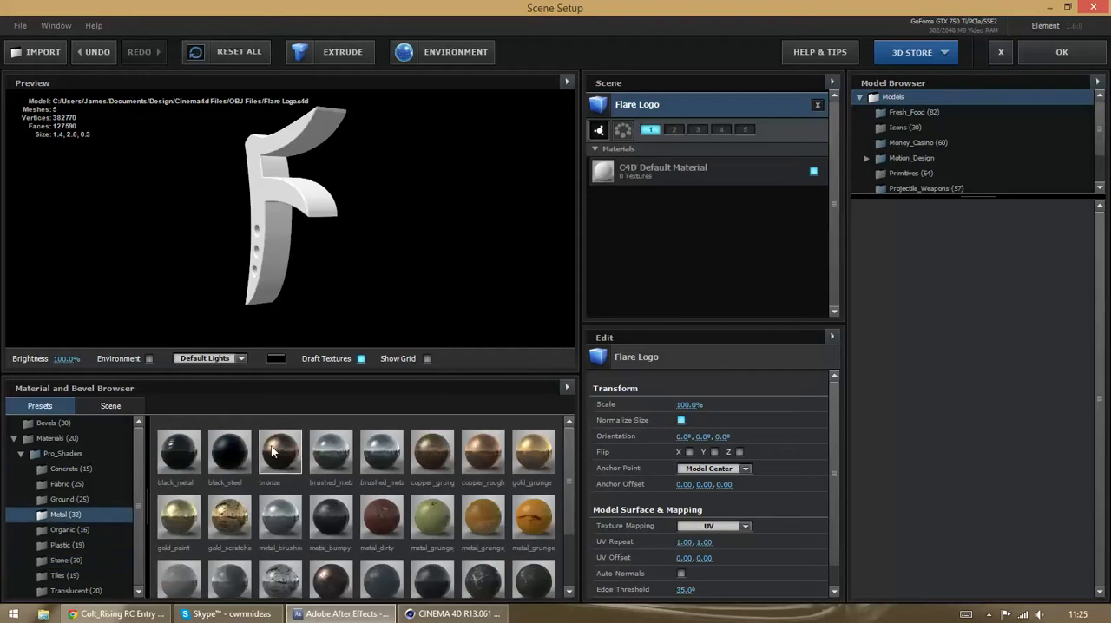
pyautogui.doubleClick(280, 452)
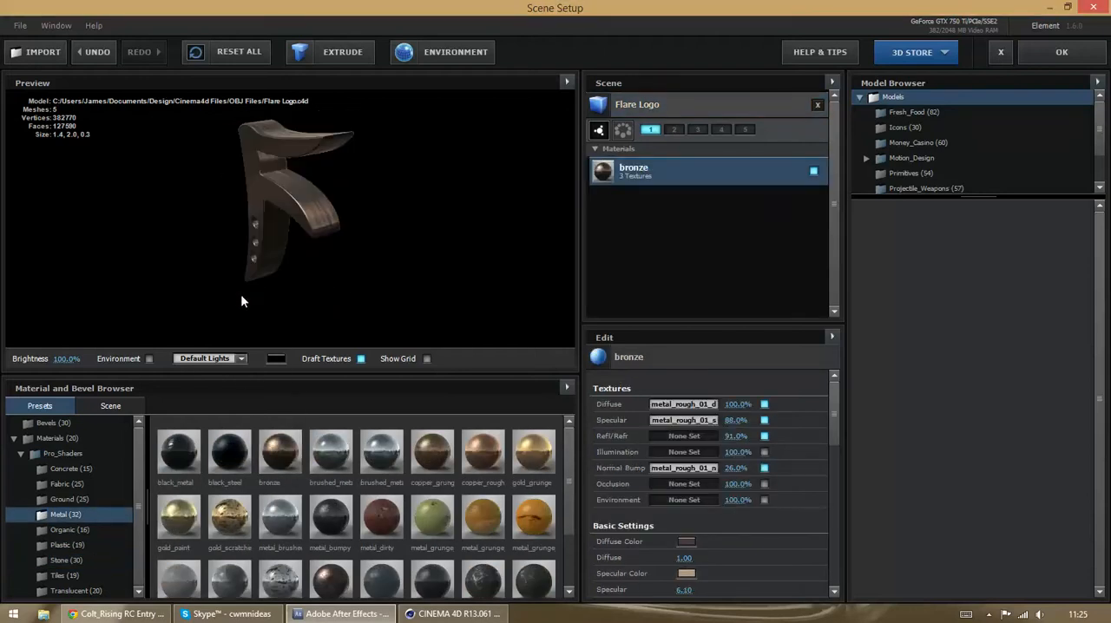
pyautogui.moveTo(243, 302); pyautogui.dragTo(415, 263)
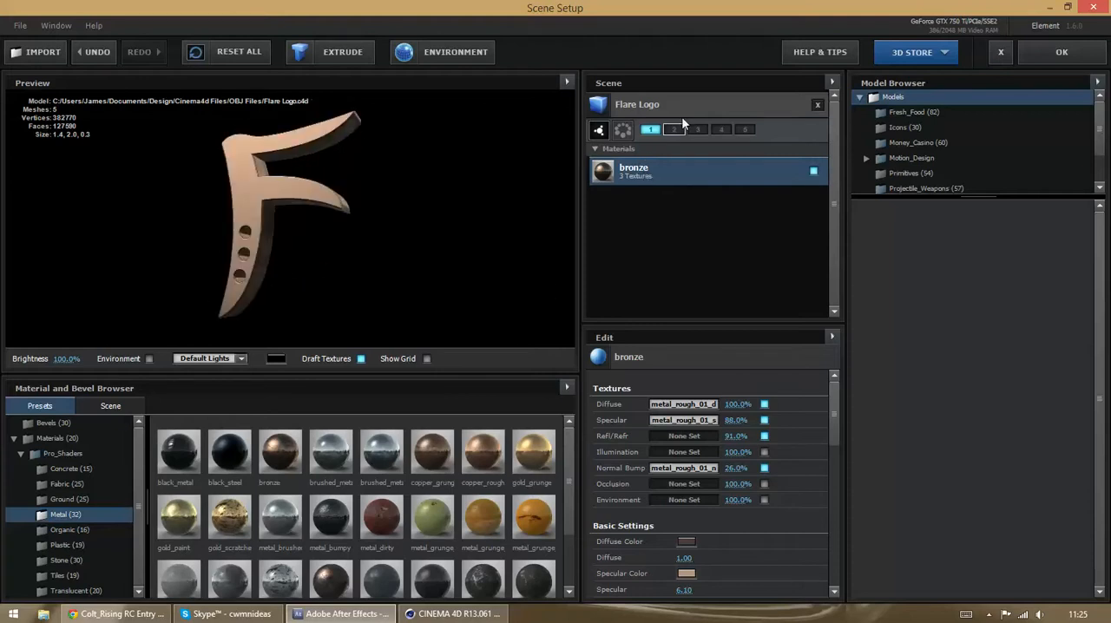
# Set Flare Logo texture mapping to Box (Preserve Aspect Ratio) with Auto Normals on.
pyautogui.click(638, 104)
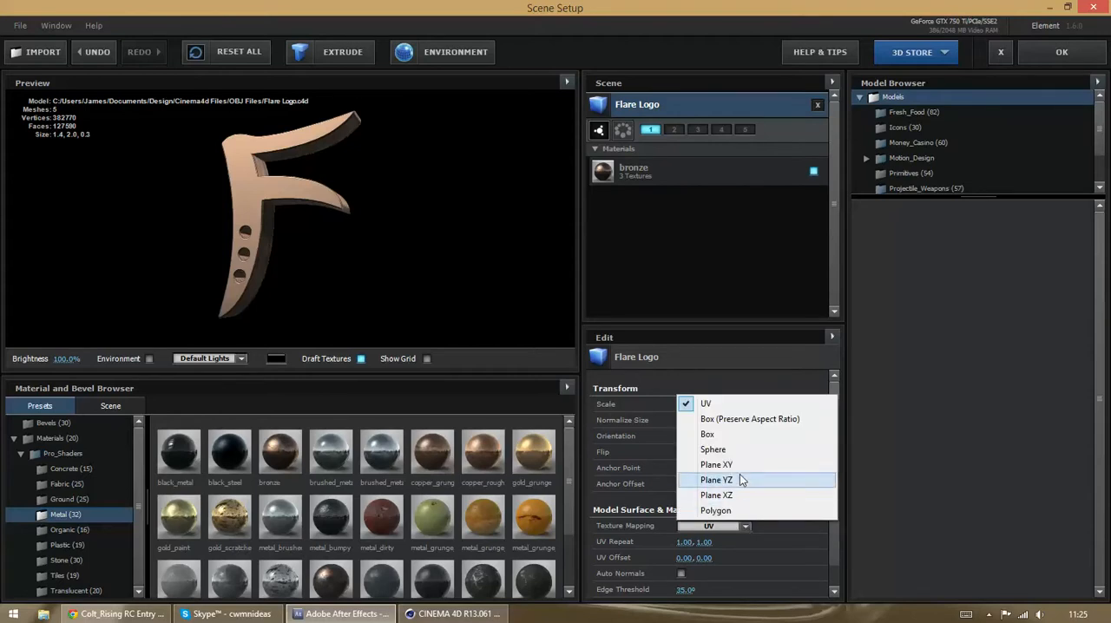
pyautogui.moveTo(781, 419)
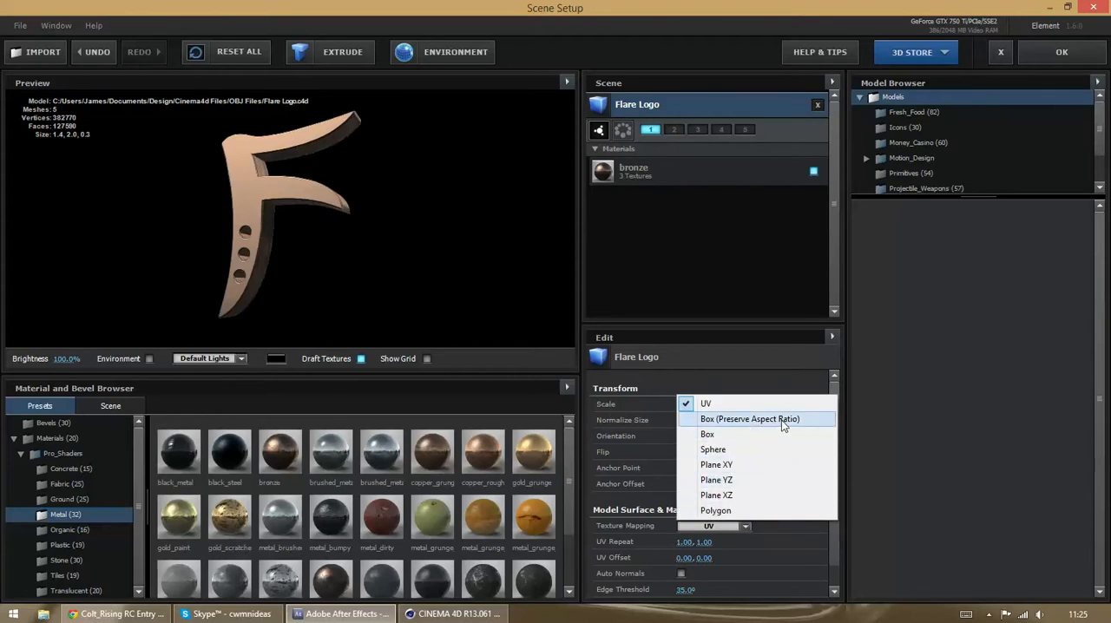
pyautogui.click(749, 418)
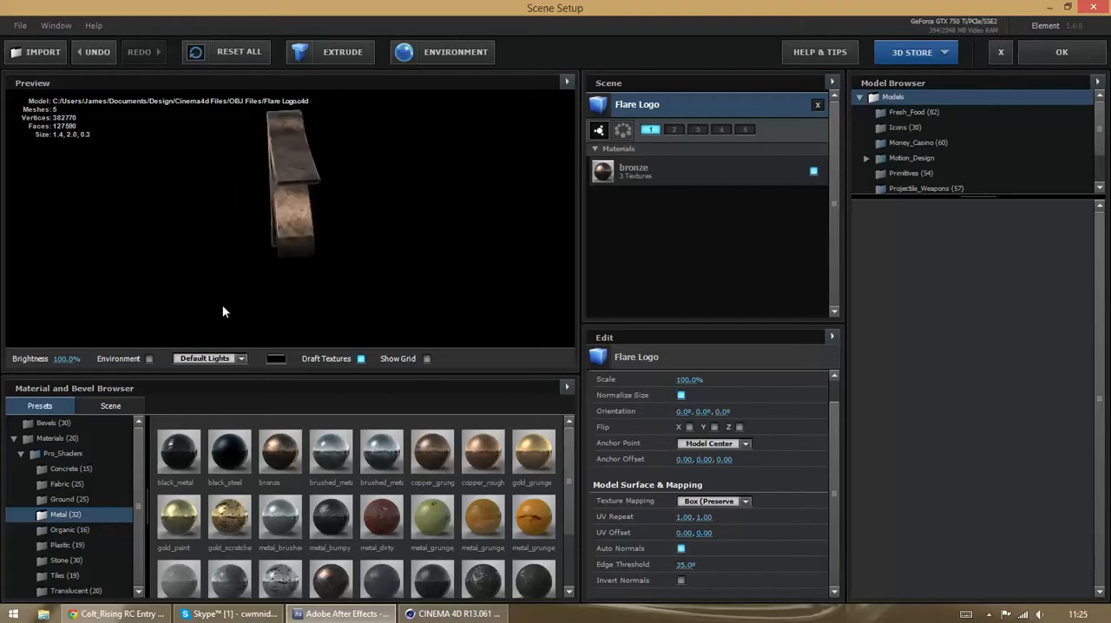
pyautogui.click(681, 548)
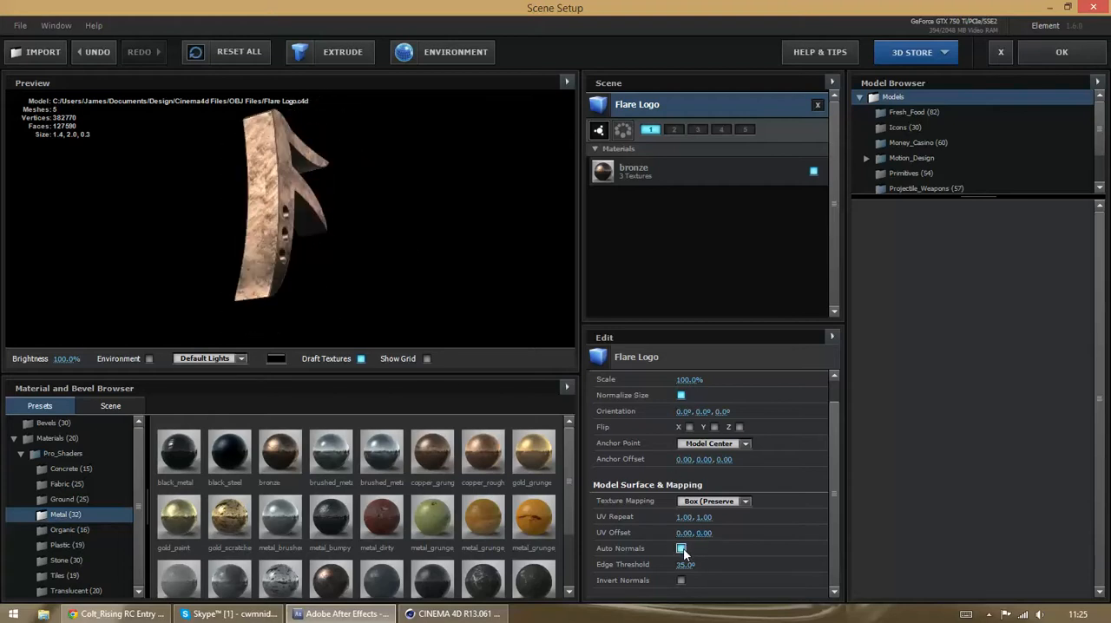
pyautogui.click(681, 548)
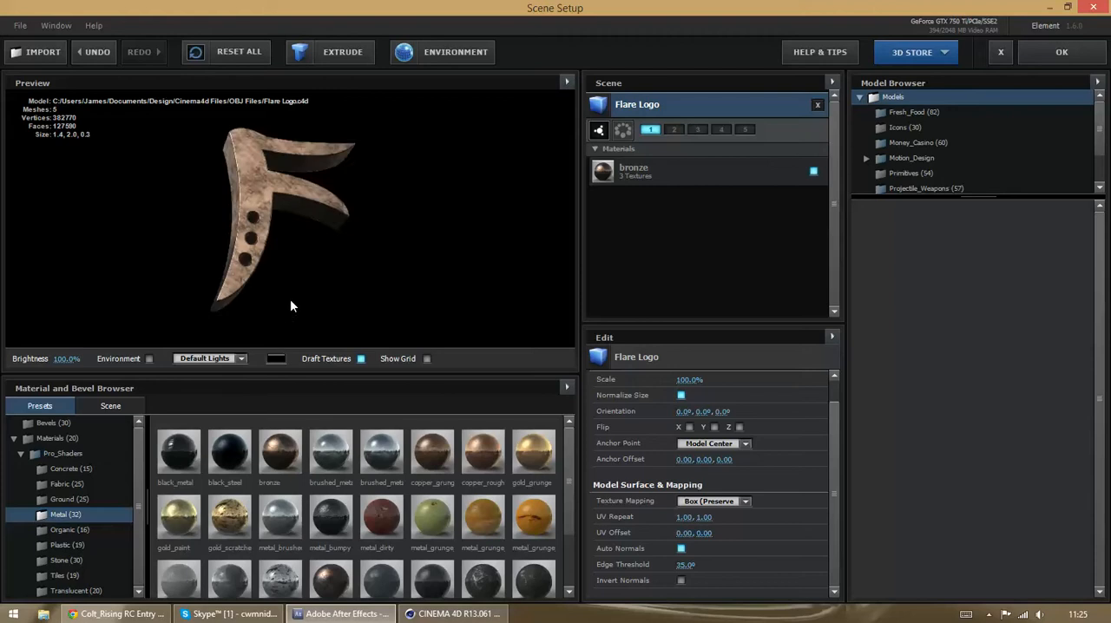
# Orbit the preview to inspect the bronze-textured Flare logo.
pyautogui.moveTo(293, 306); pyautogui.dragTo(409, 246)
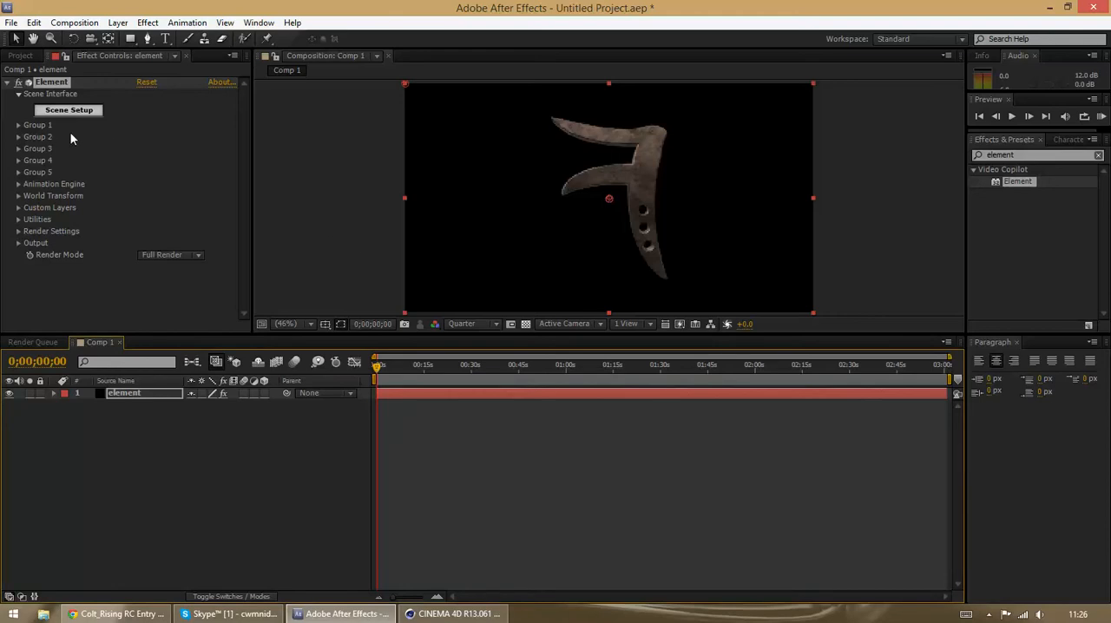
pyautogui.moveTo(44, 200)
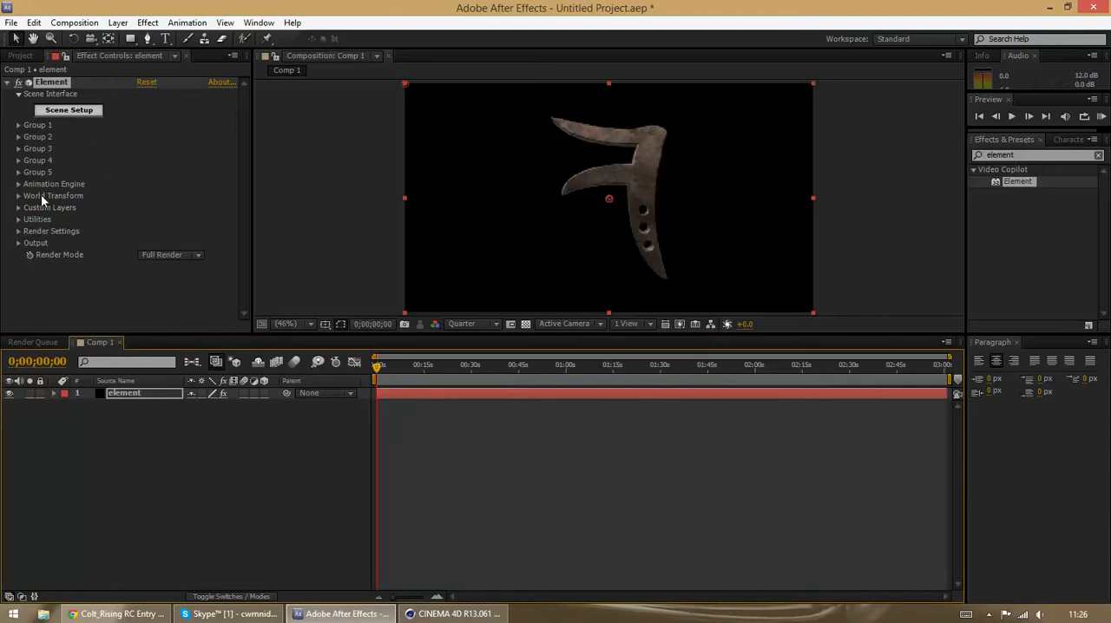
pyautogui.moveTo(182, 250)
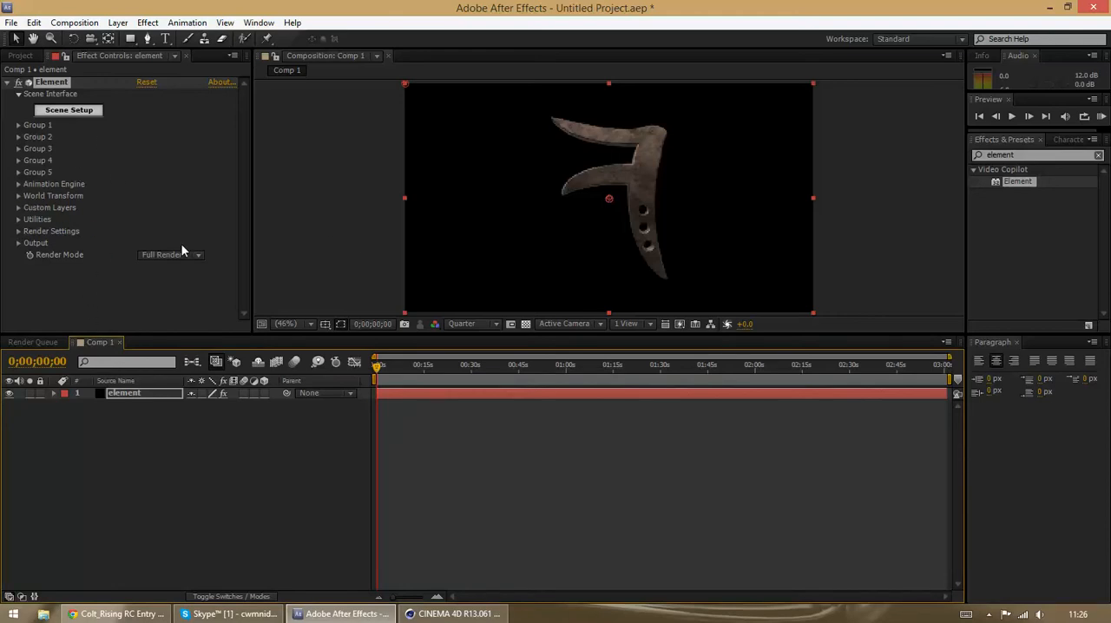